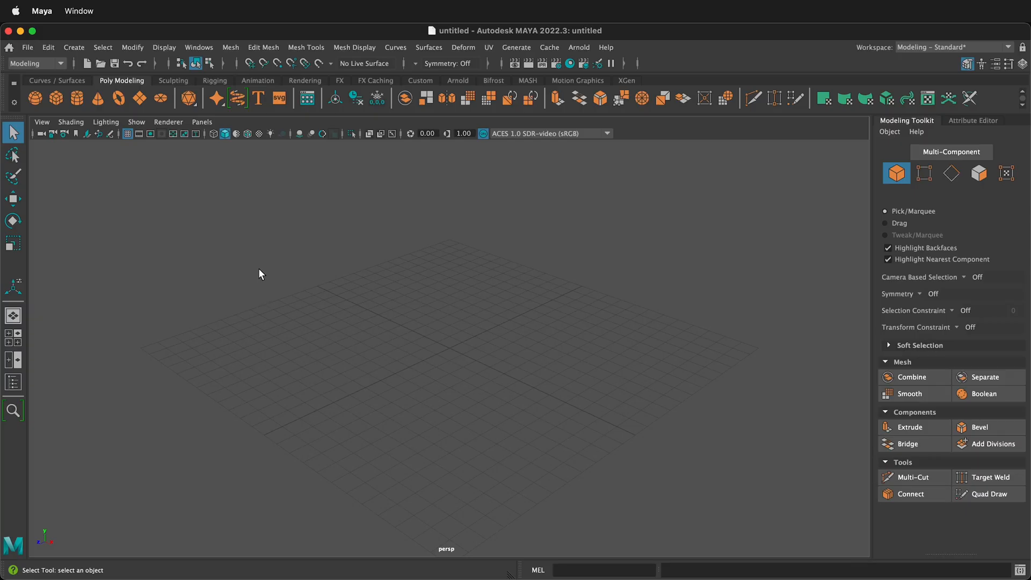
pyautogui.moveTo(140, 17)
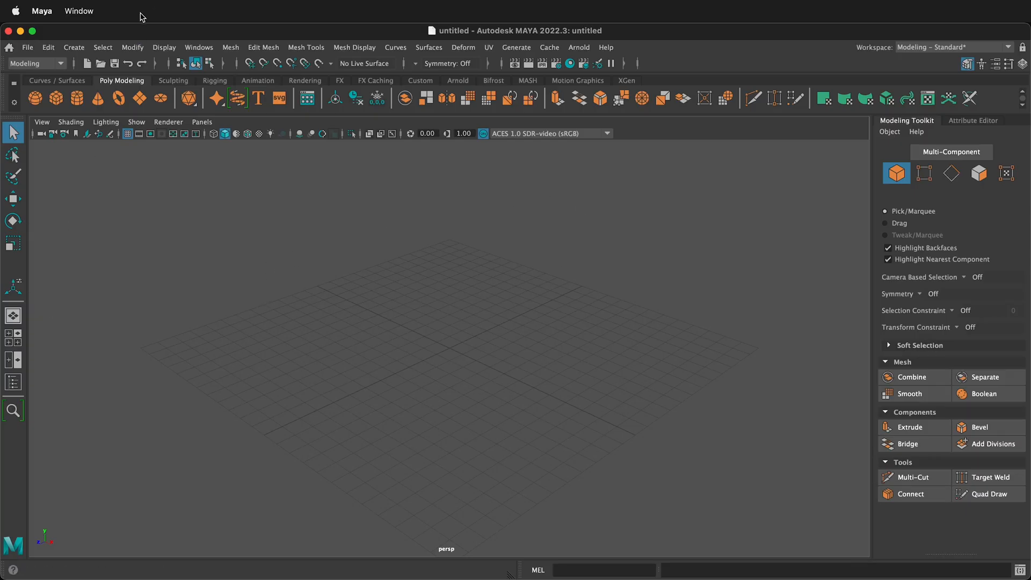
# Add a soccer-ball Platonic Solid primitive (pSolid1) to the scene.
pyautogui.click(73, 47)
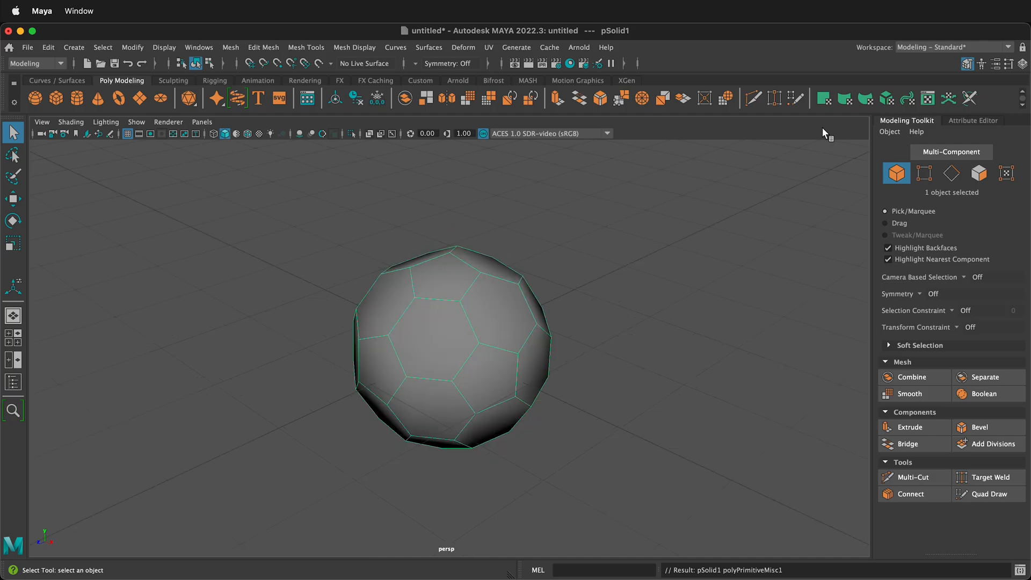
# Rename the transform to Ball, set Scale XYZ to 10.8 and Translate Y to 10.8.
pyautogui.click(972, 120)
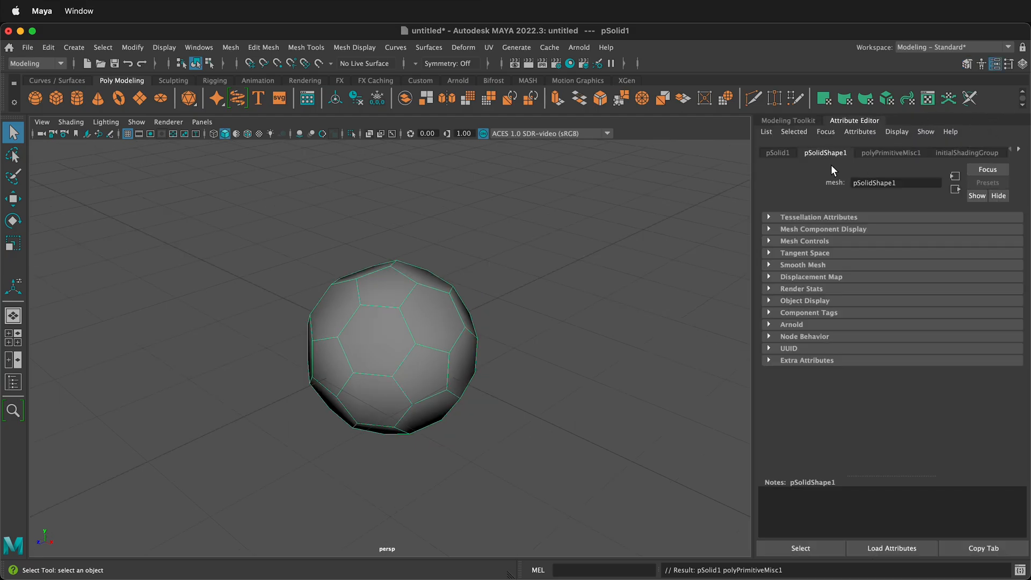
pyautogui.click(778, 152)
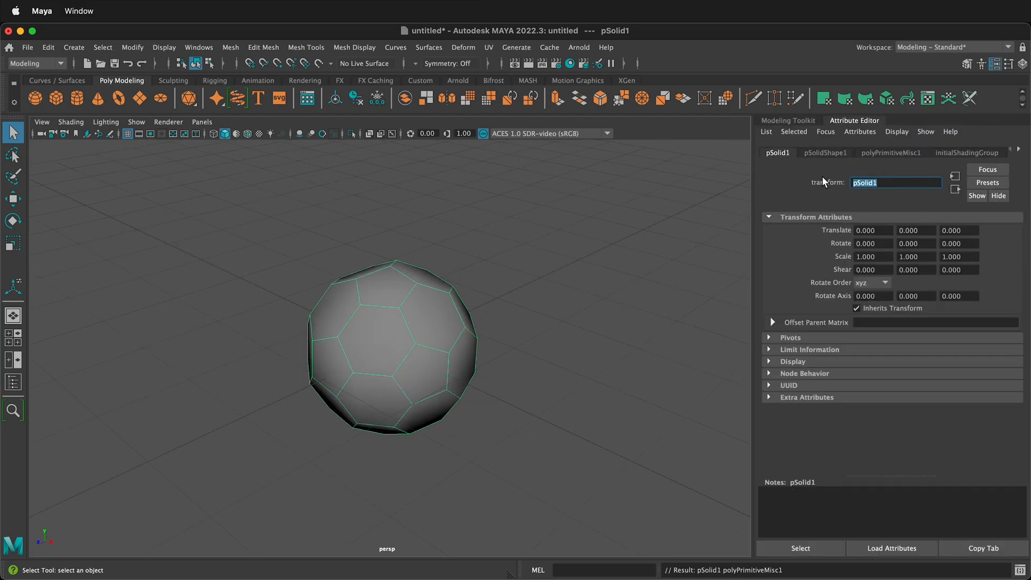
pyautogui.write('Ball')
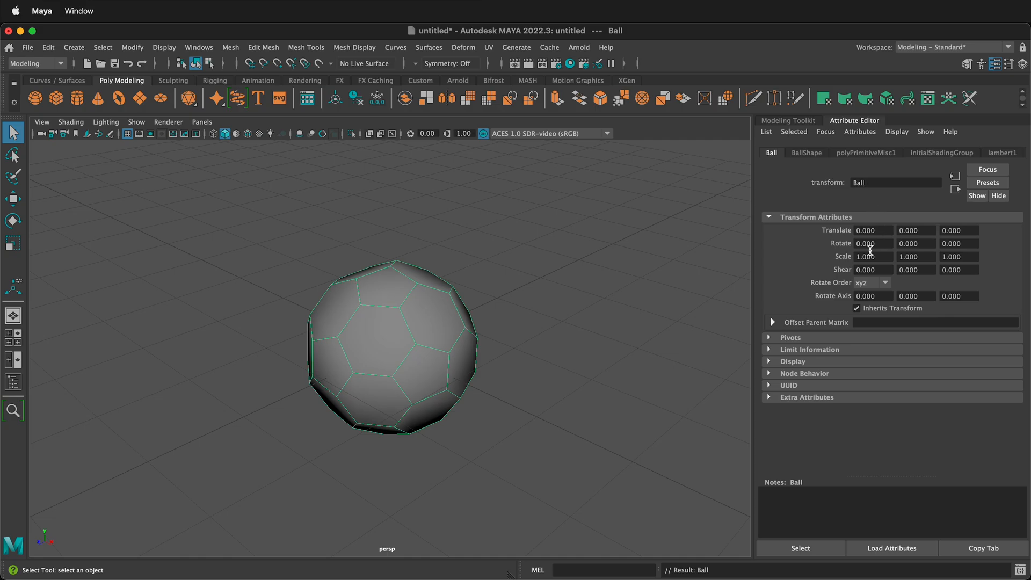
pyautogui.write('10')
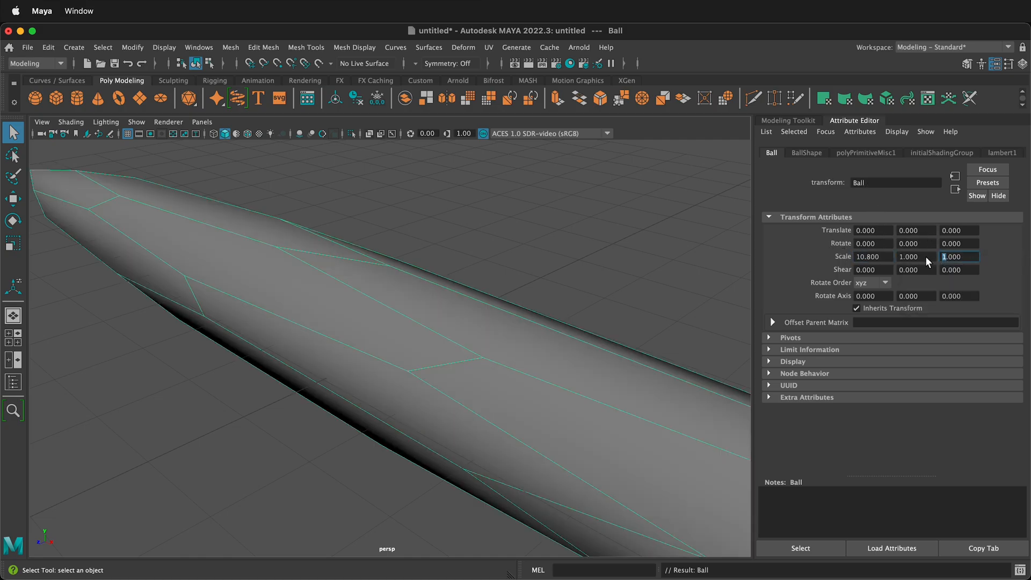
pyautogui.write('10.800')
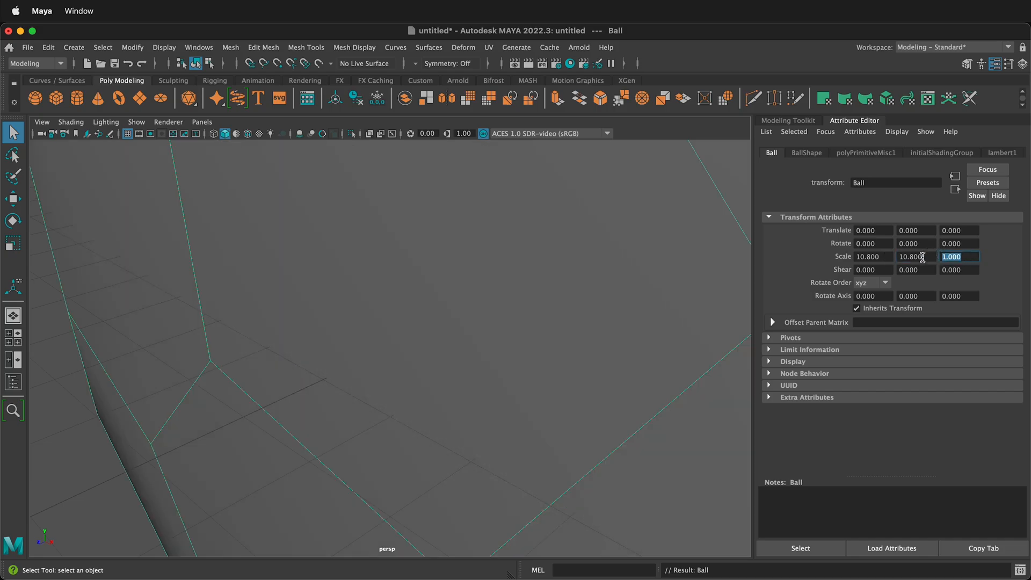
pyautogui.write('10.800')
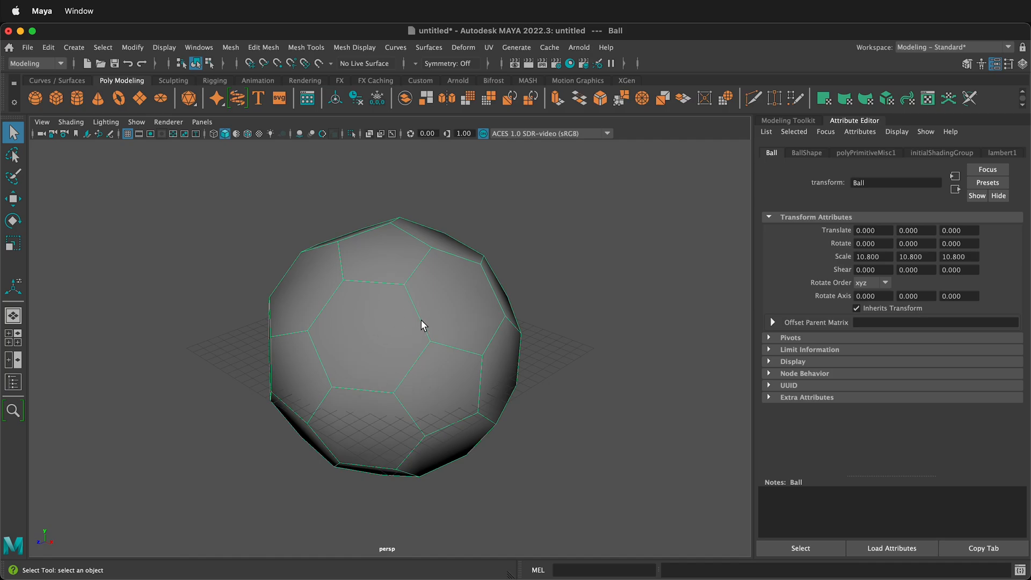
pyautogui.click(915, 231)
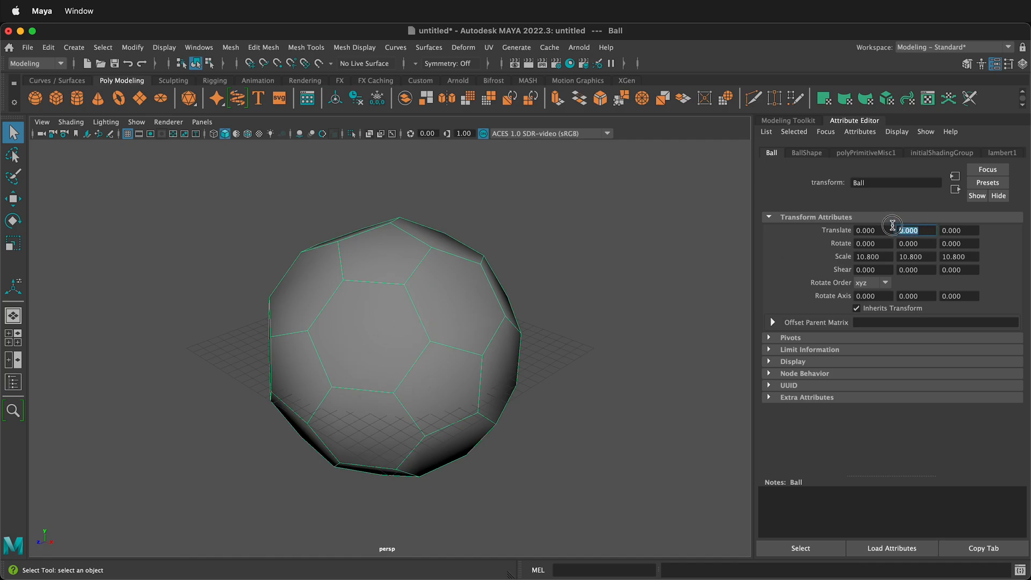
pyautogui.write('10.')
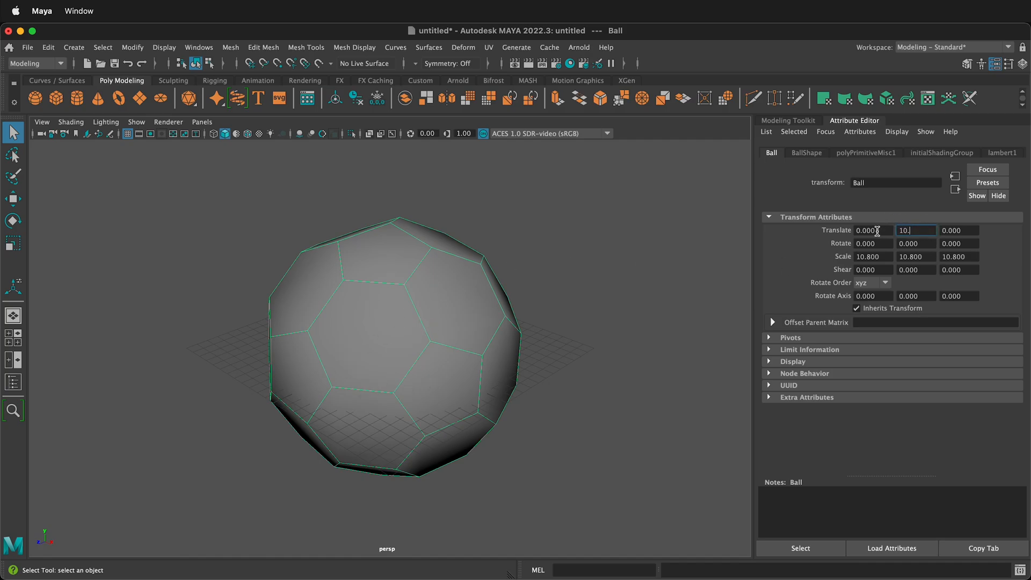
pyautogui.press('Enter')
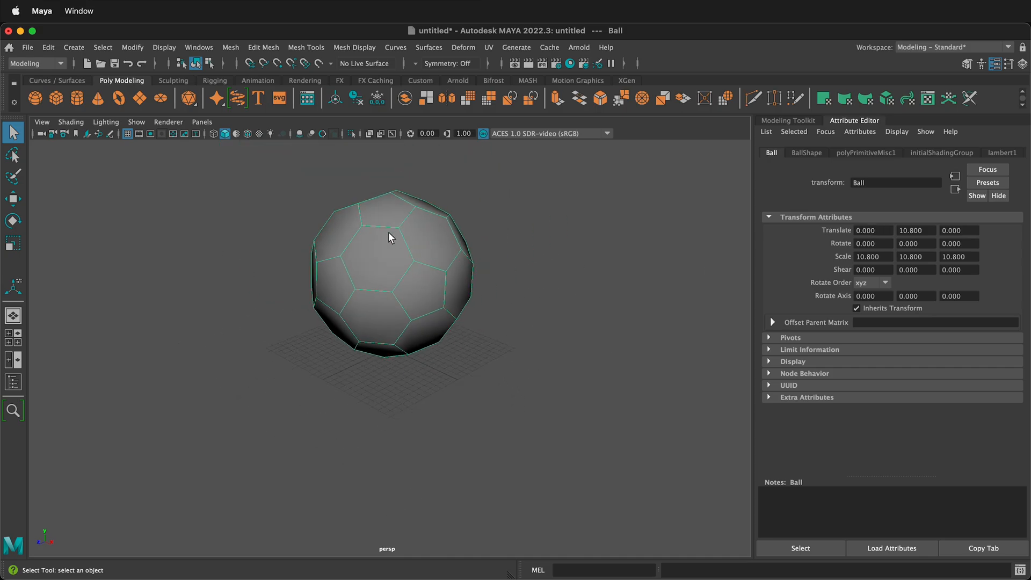
# Select Ball's vertices and run Detach to split its pentagon and hexagon faces.
pyautogui.click(384, 267)
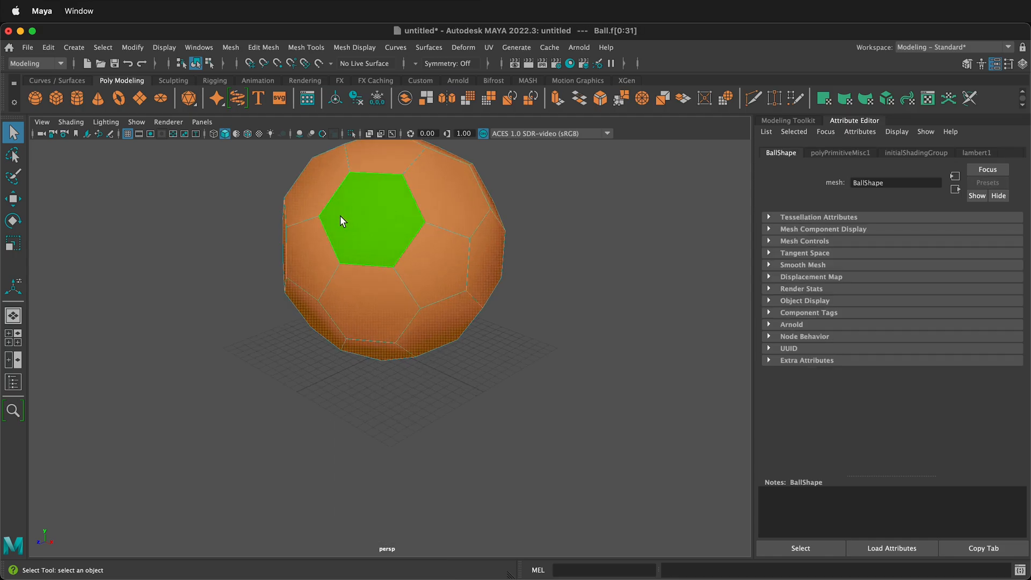
pyautogui.click(421, 244)
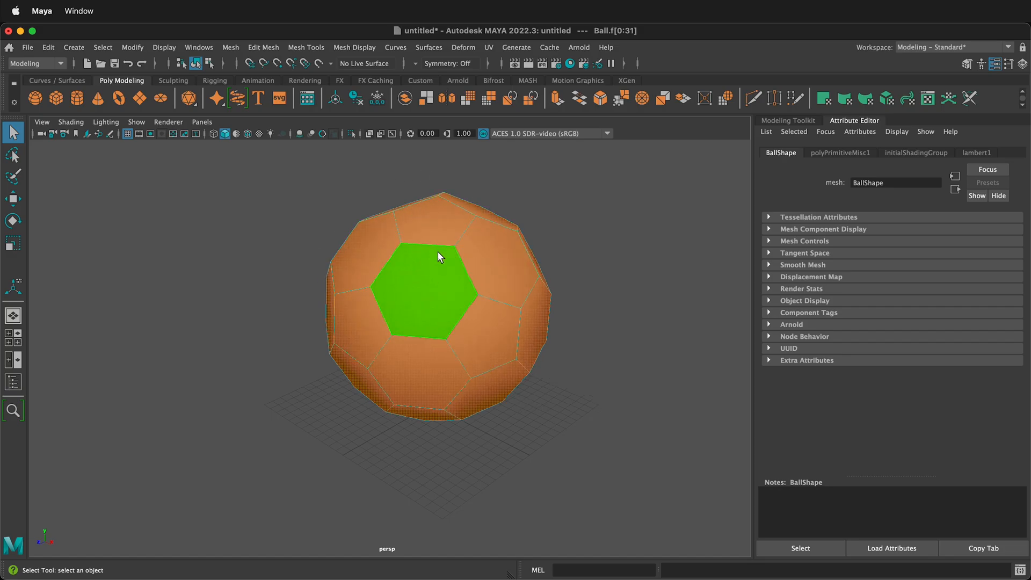
pyautogui.moveTo(424, 258)
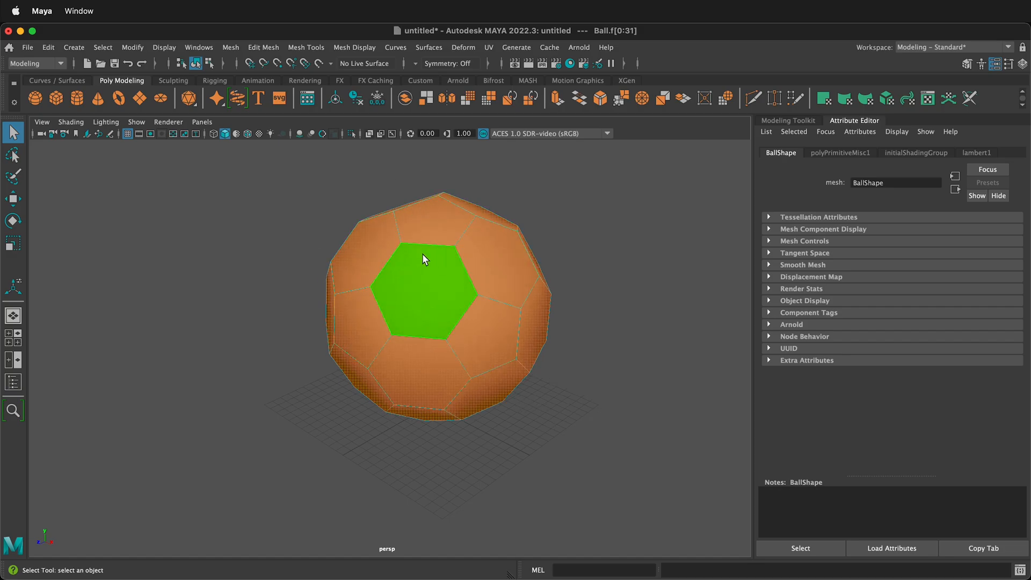
pyautogui.rightClick(421, 257)
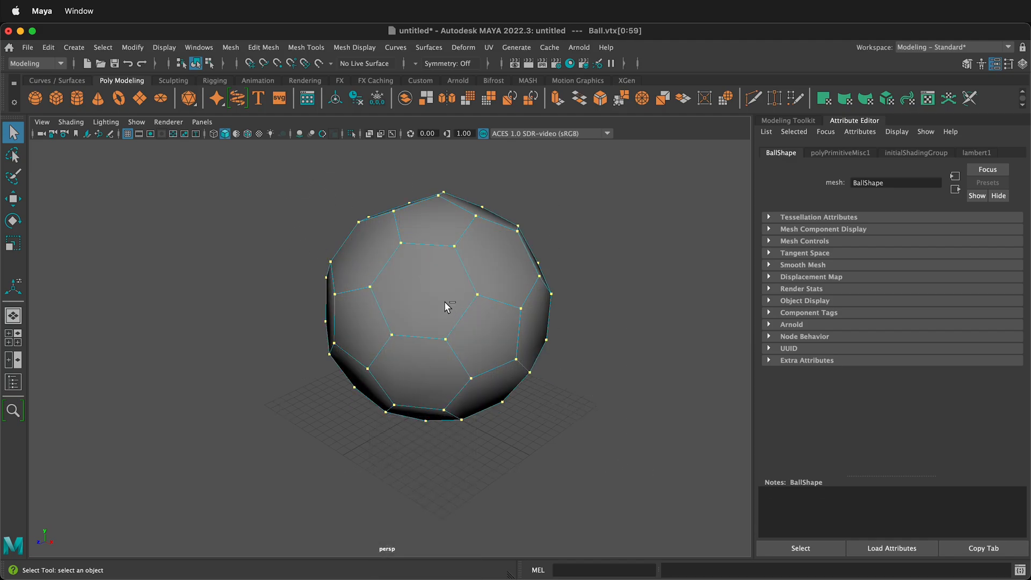
pyautogui.rightClick(446, 305)
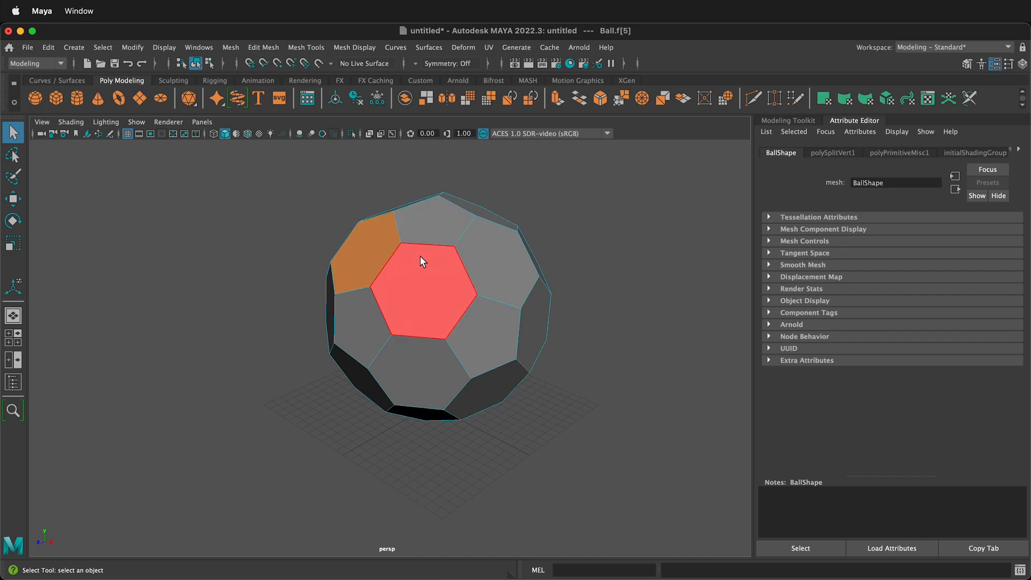
pyautogui.click(496, 270)
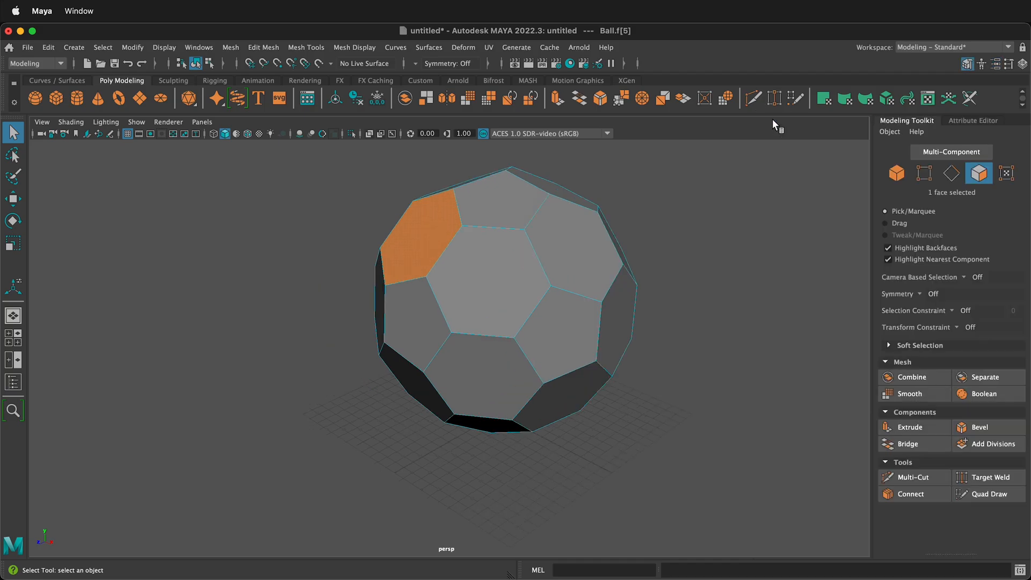
# Switch Ball to Object Mode, show wireframe shading, and return to the Select tool.
pyautogui.rightClick(504, 240)
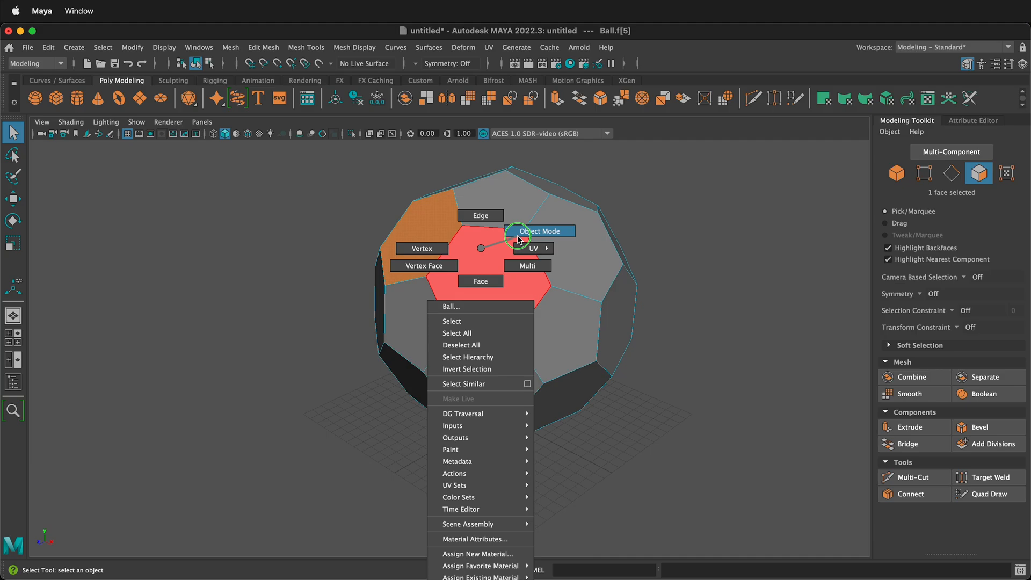
pyautogui.click(909, 393)
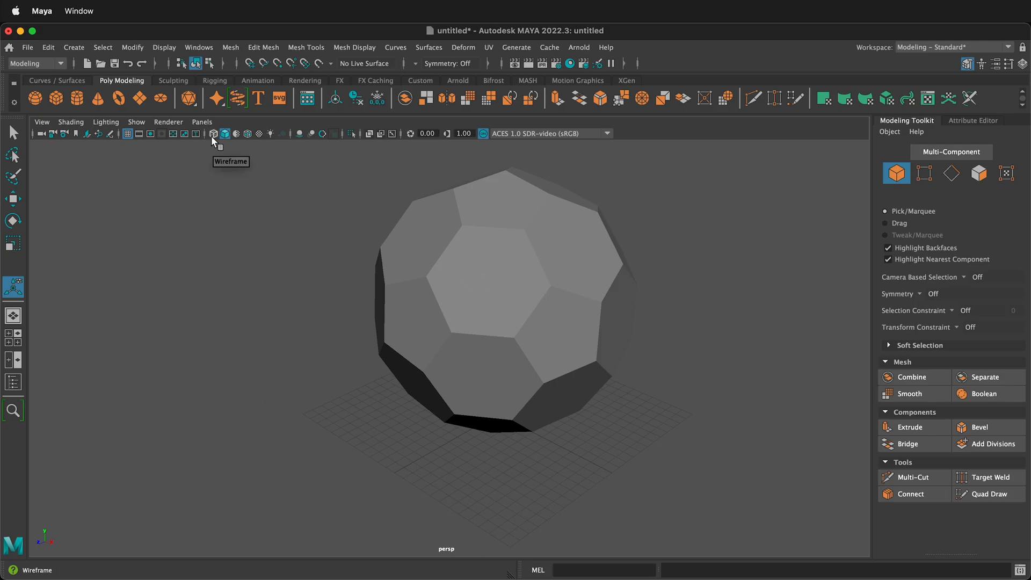
pyautogui.click(214, 134)
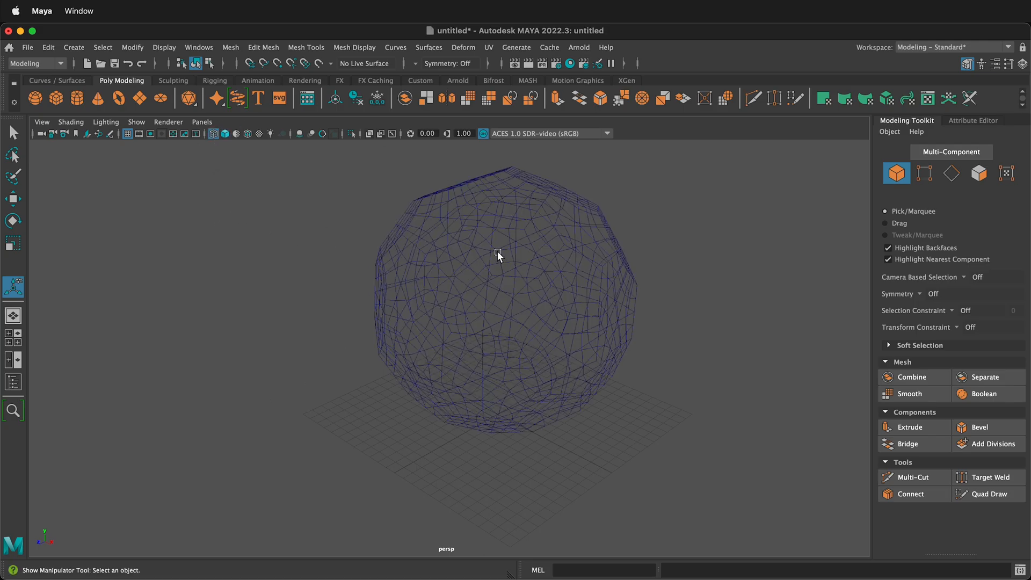
pyautogui.moveTo(513, 218)
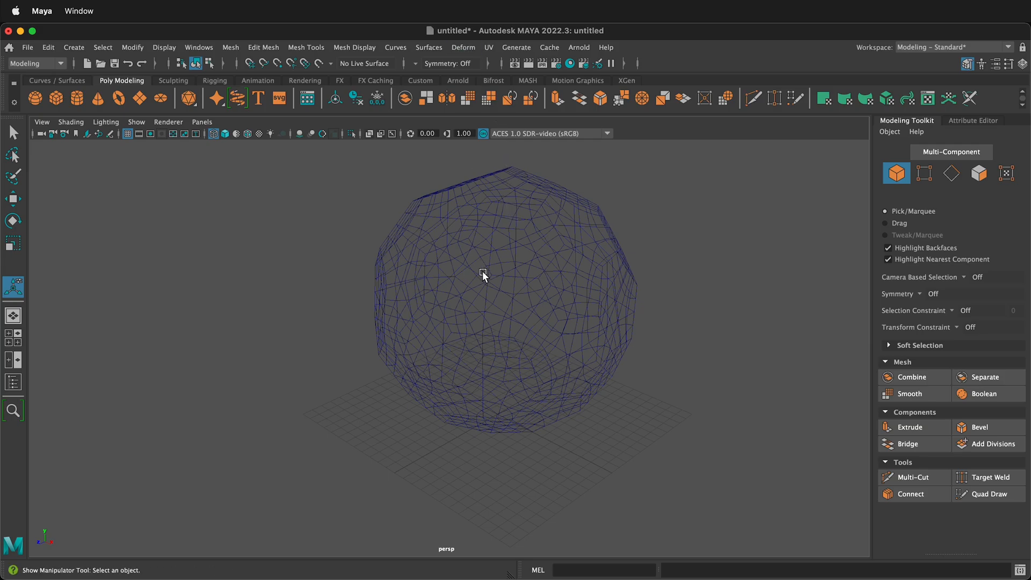
pyautogui.click(12, 132)
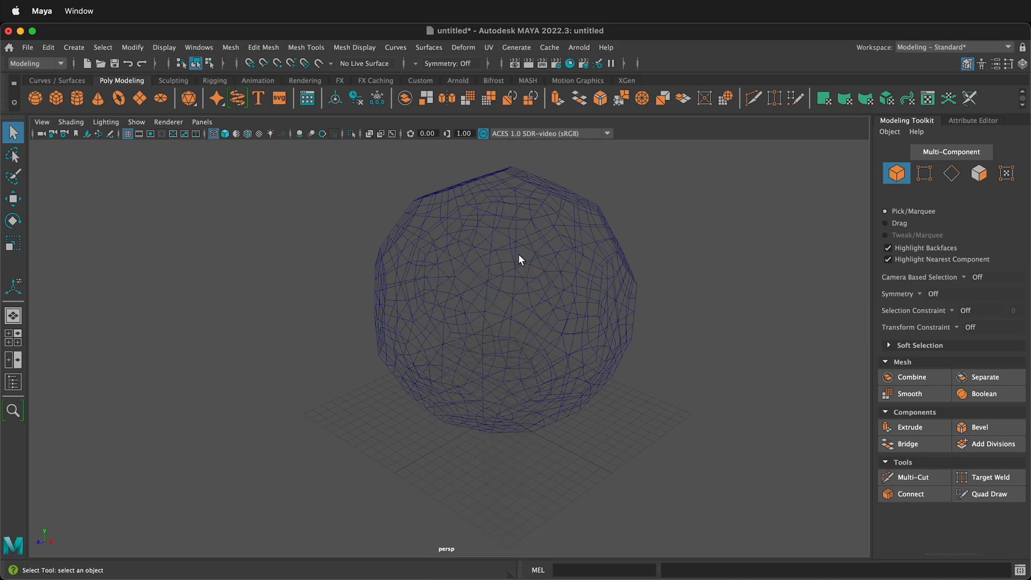
# Apply a sculpt deformer to Ball.
pyautogui.click(518, 259)
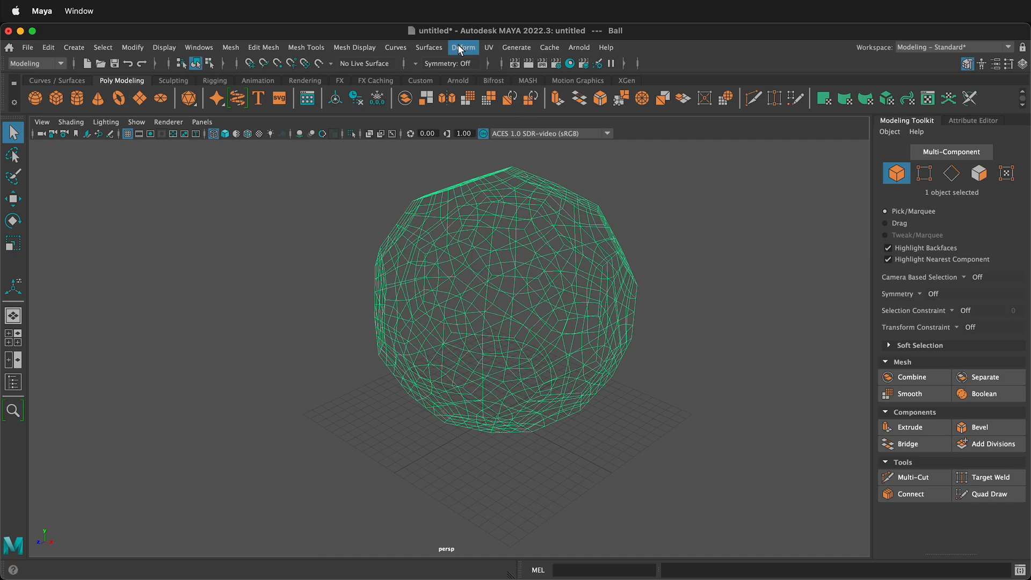
pyautogui.click(463, 47)
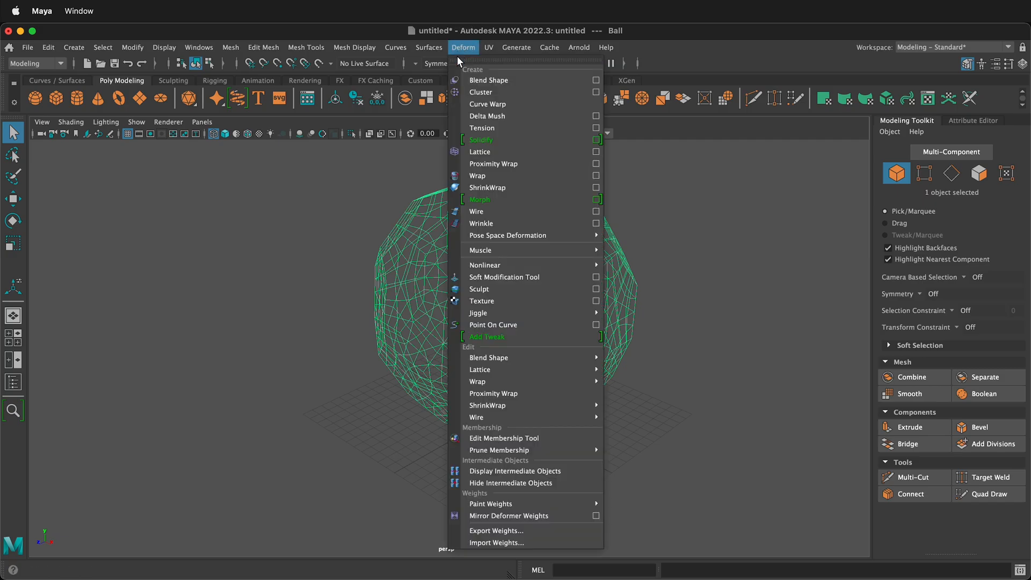
pyautogui.click(480, 289)
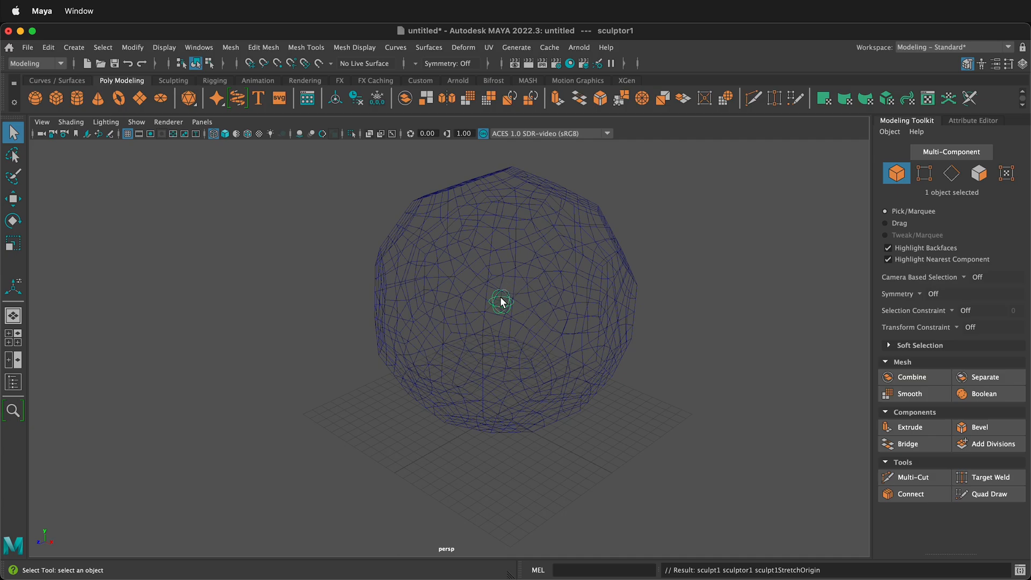
# Scale the sculptor sphere evenly up to 10.8 on every axis.
pyautogui.click(12, 244)
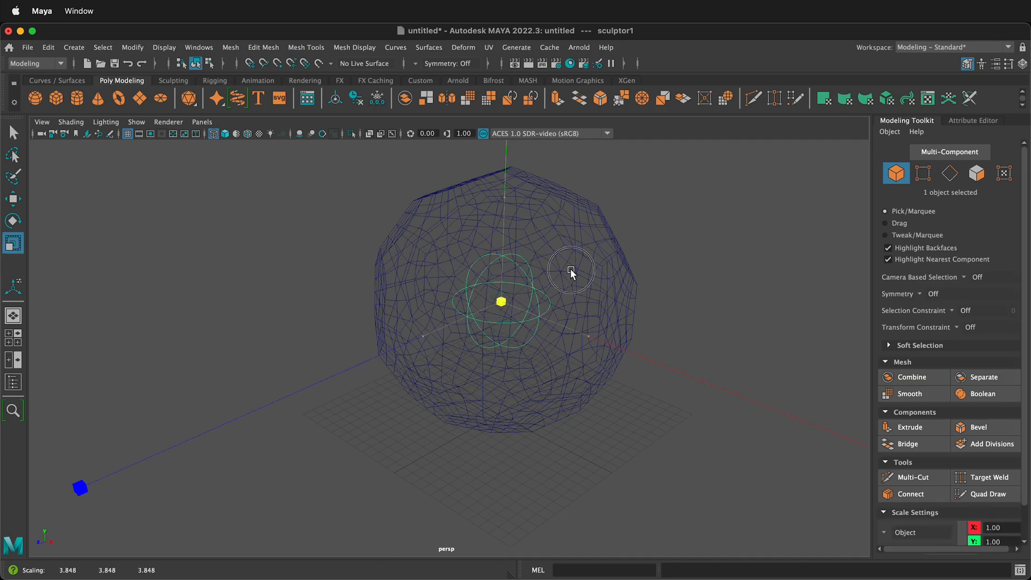
pyautogui.moveTo(571, 272); pyautogui.dragTo(645, 259)
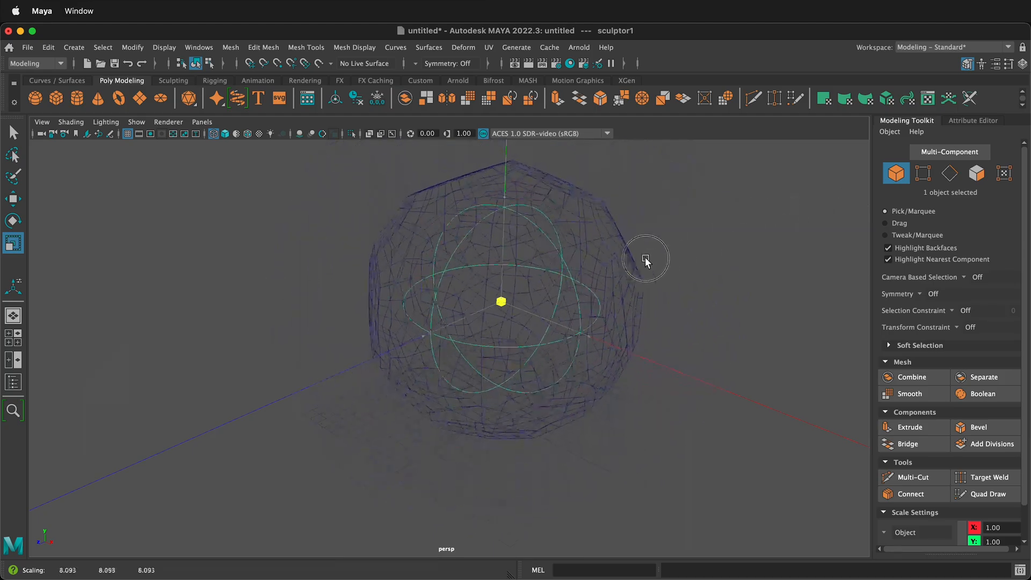
pyautogui.moveTo(647, 258); pyautogui.dragTo(612, 262)
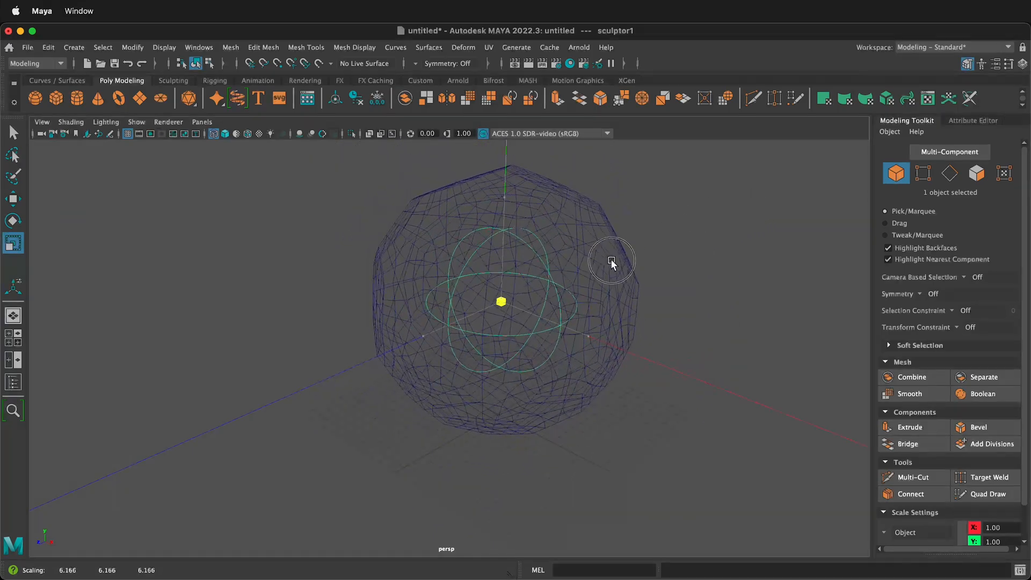
pyautogui.moveTo(612, 260); pyautogui.dragTo(636, 243)
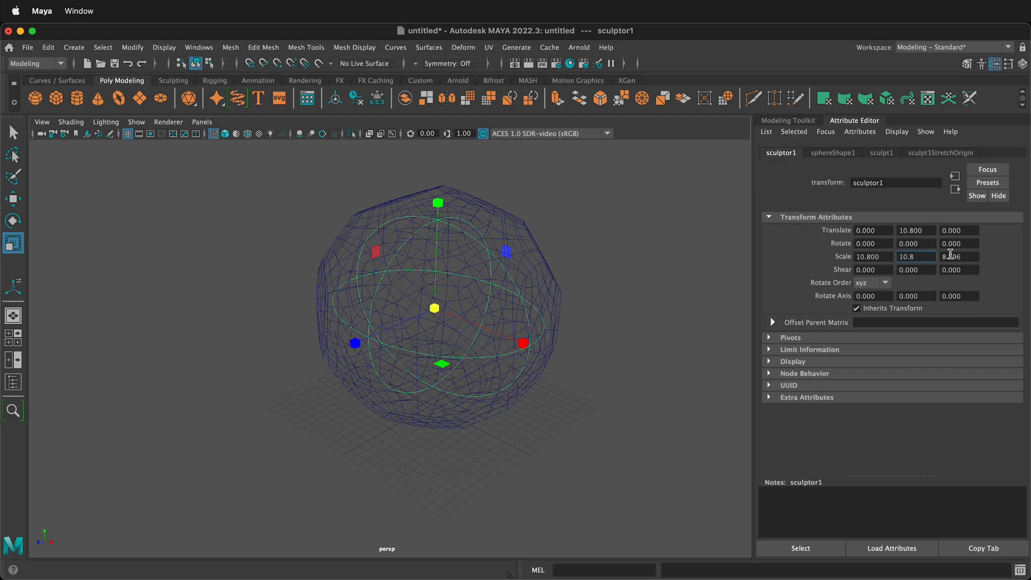
pyautogui.write('10.800')
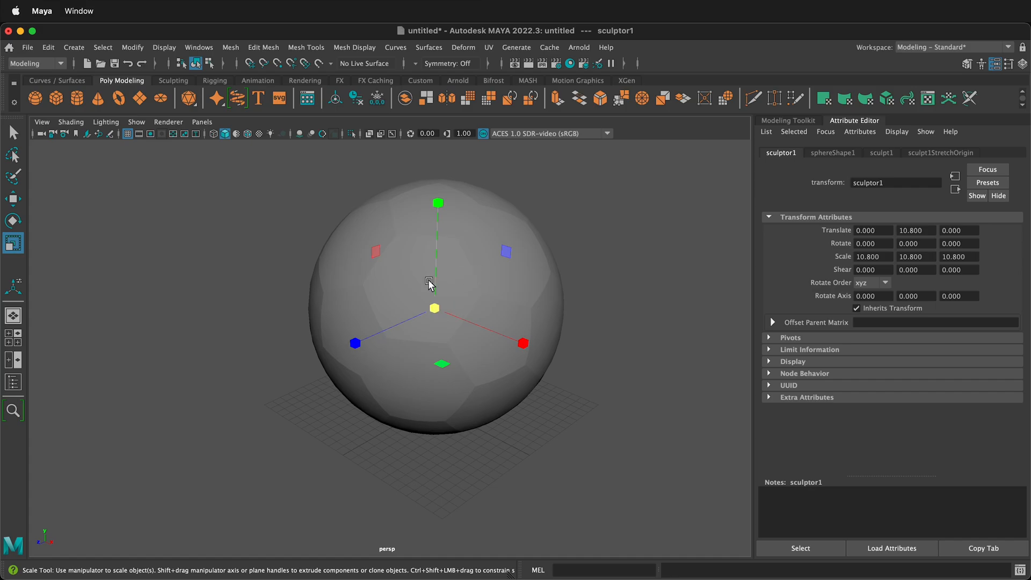
# Return to the Select tool and reselect the sphere.
pyautogui.click(13, 199)
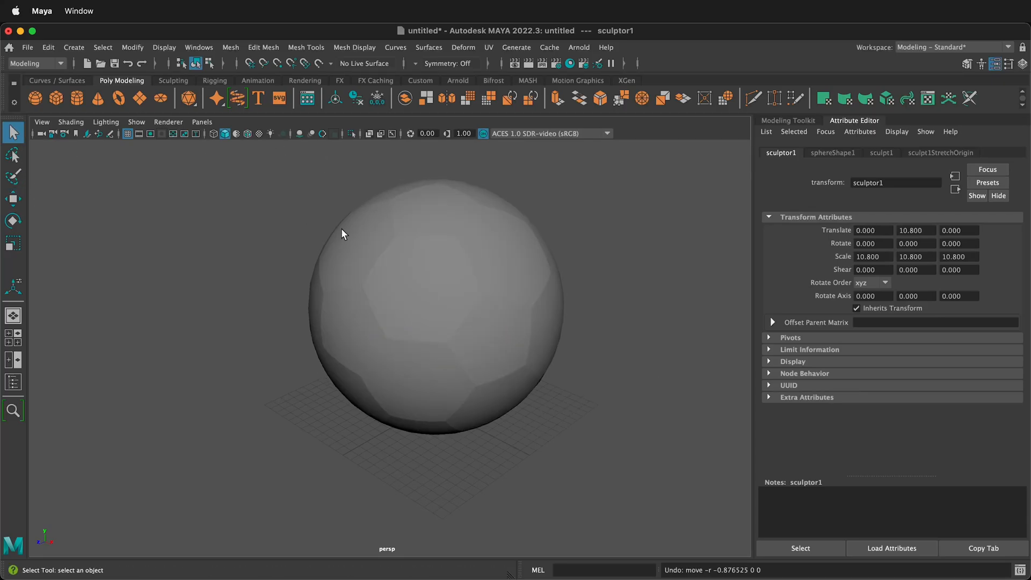
pyautogui.click(355, 98)
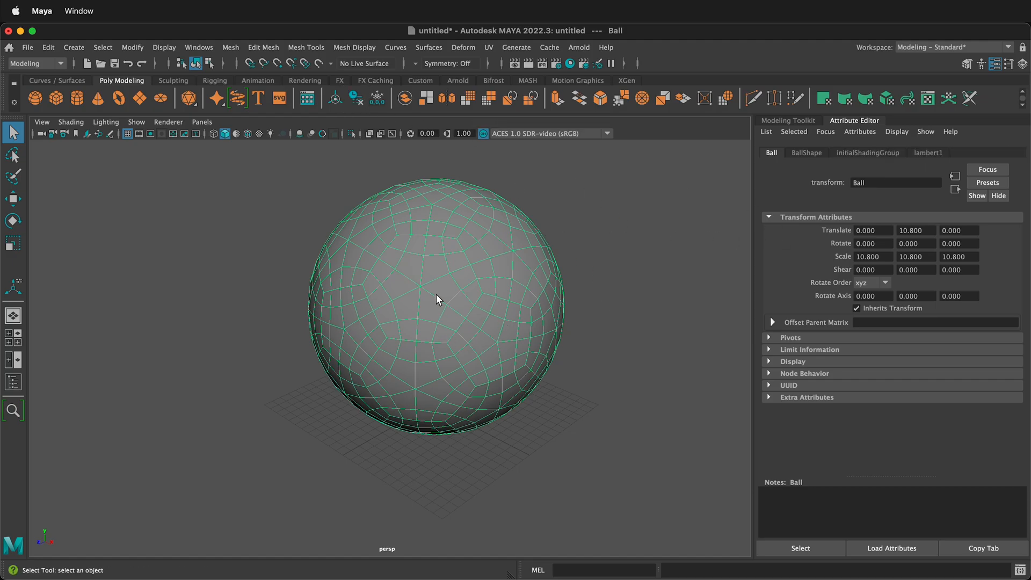
pyautogui.moveTo(635, 162)
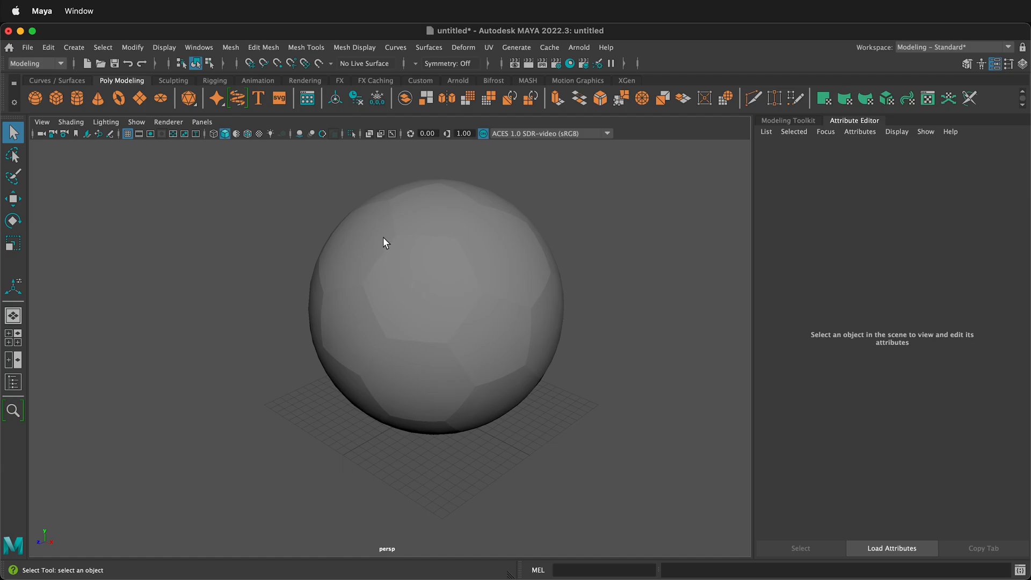
pyautogui.moveTo(426, 265)
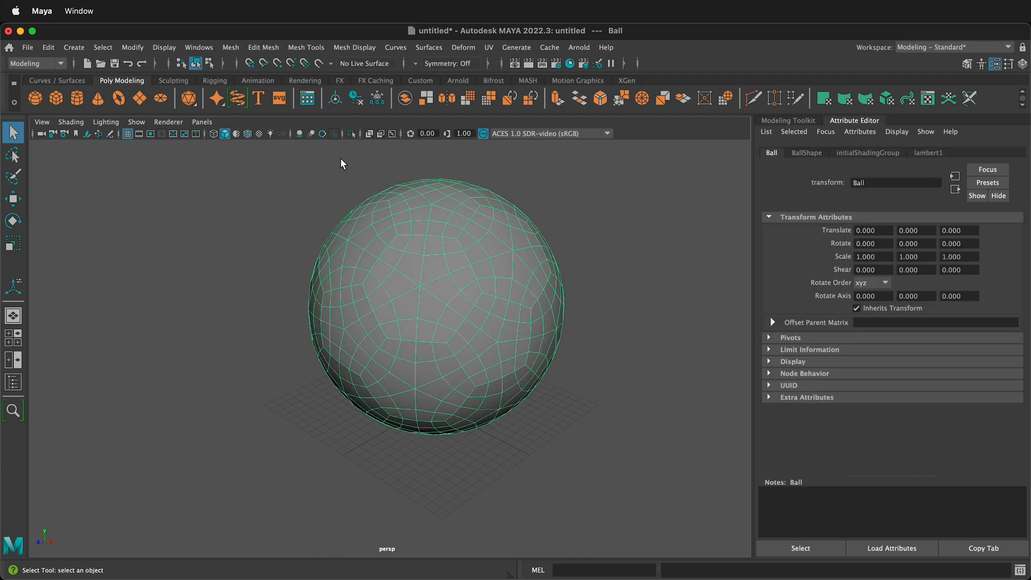
# In wireframe, set the face extrusion's Local Translate Z to -1 and offset to -0.5.
pyautogui.click(213, 133)
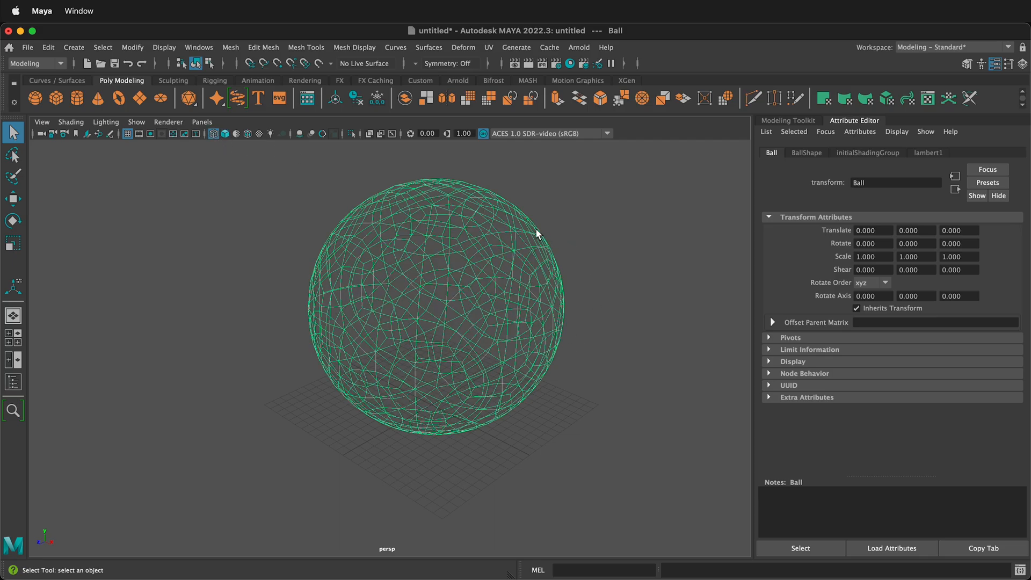
pyautogui.moveTo(454, 231)
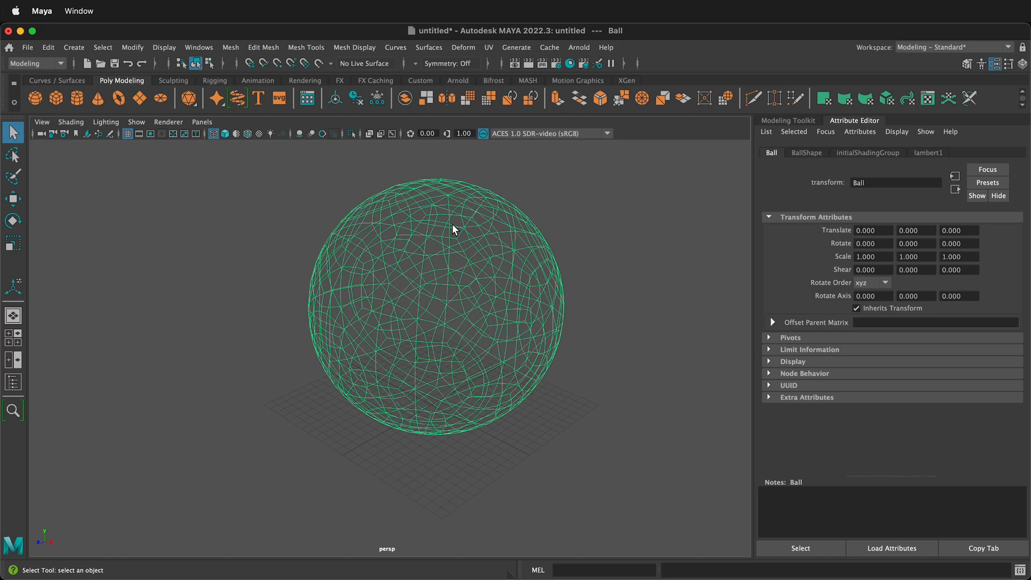
pyautogui.moveTo(451, 238)
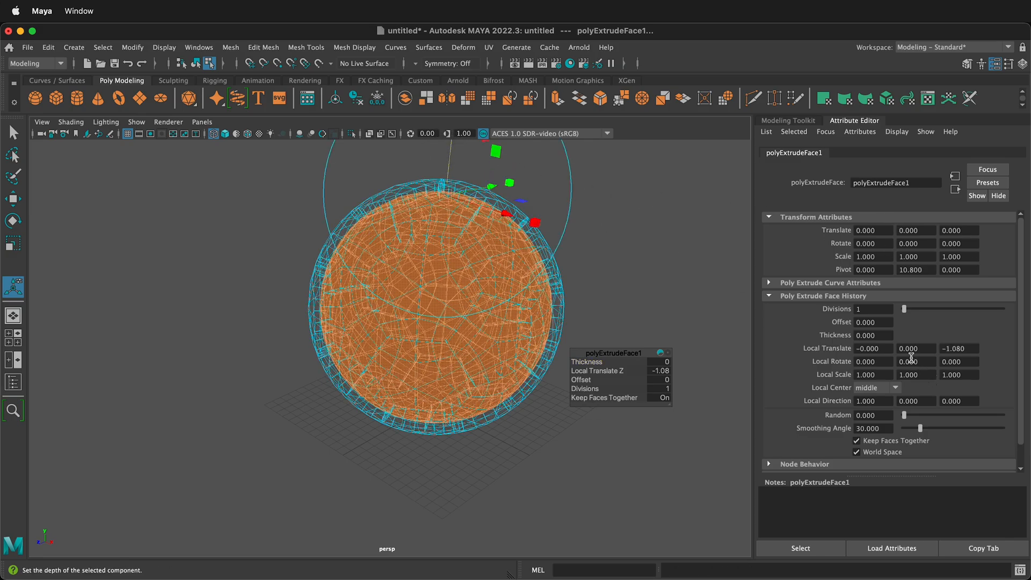
pyautogui.click(958, 348)
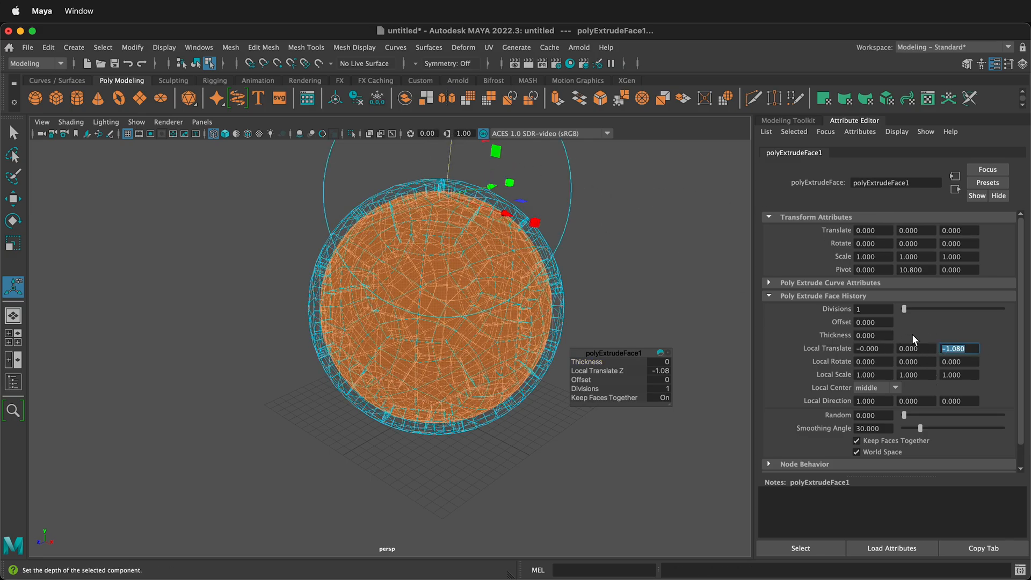
pyautogui.write('-1')
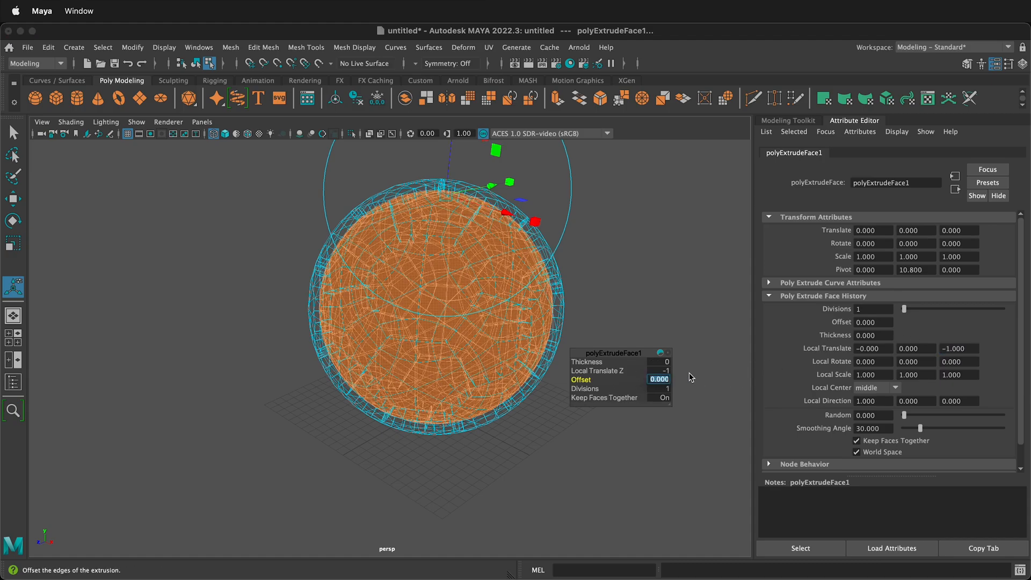
pyautogui.write('-.5')
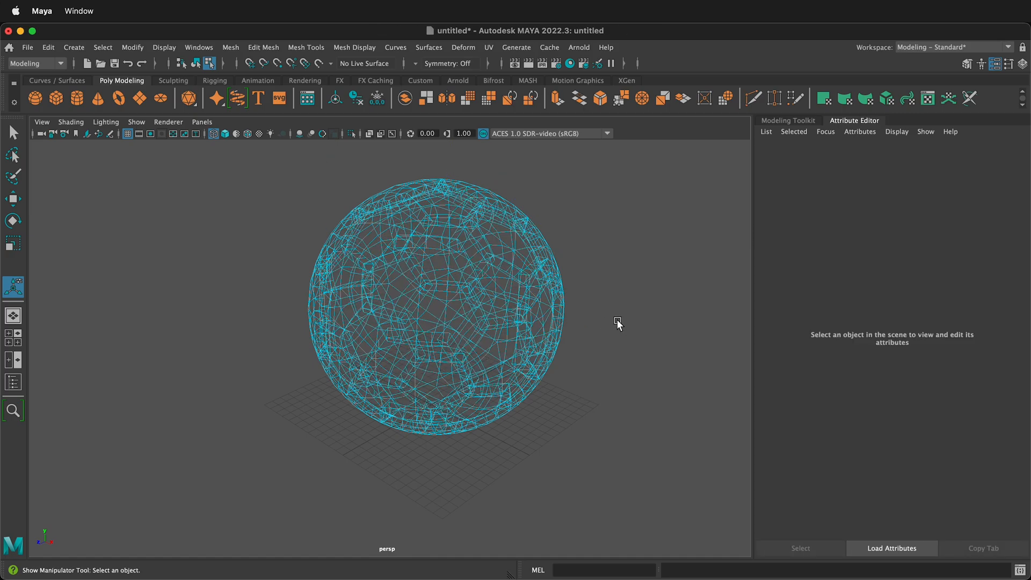
pyautogui.moveTo(226, 134)
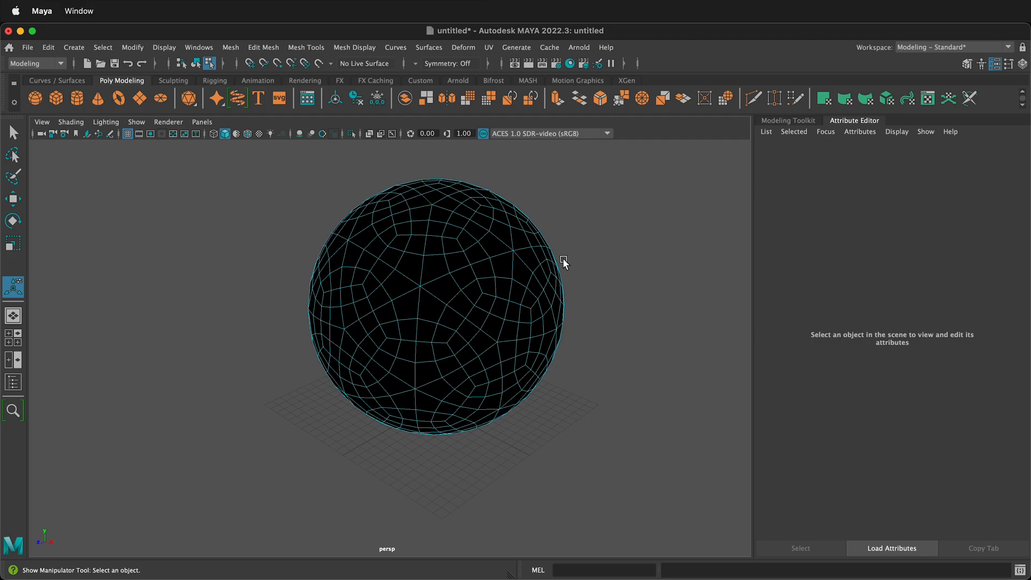
pyautogui.moveTo(122, 144)
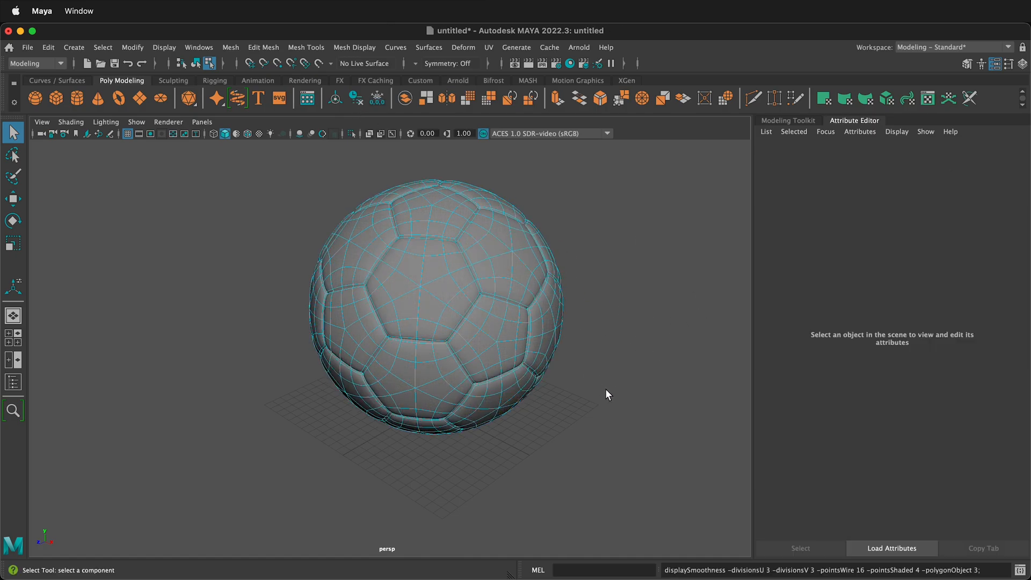
# Select faces on neighbouring panels to inspect the smooth seamed ball.
pyautogui.click(465, 264)
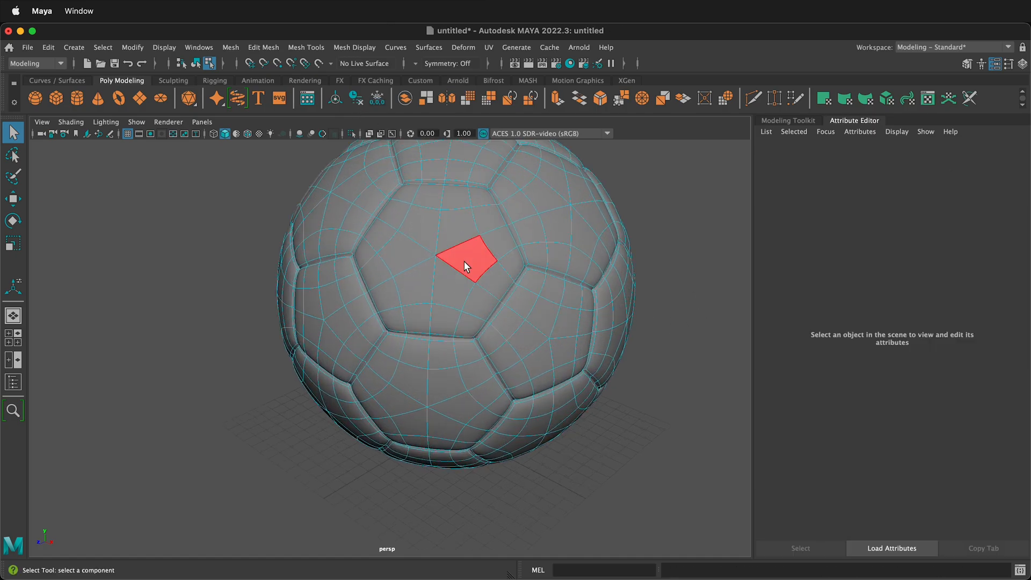
pyautogui.click(536, 256)
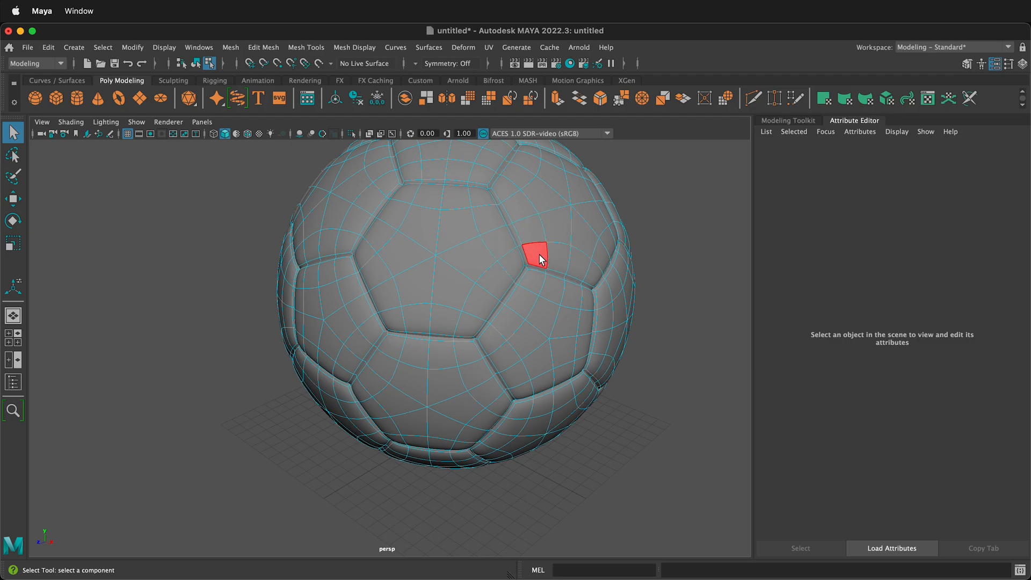
pyautogui.moveTo(534, 267)
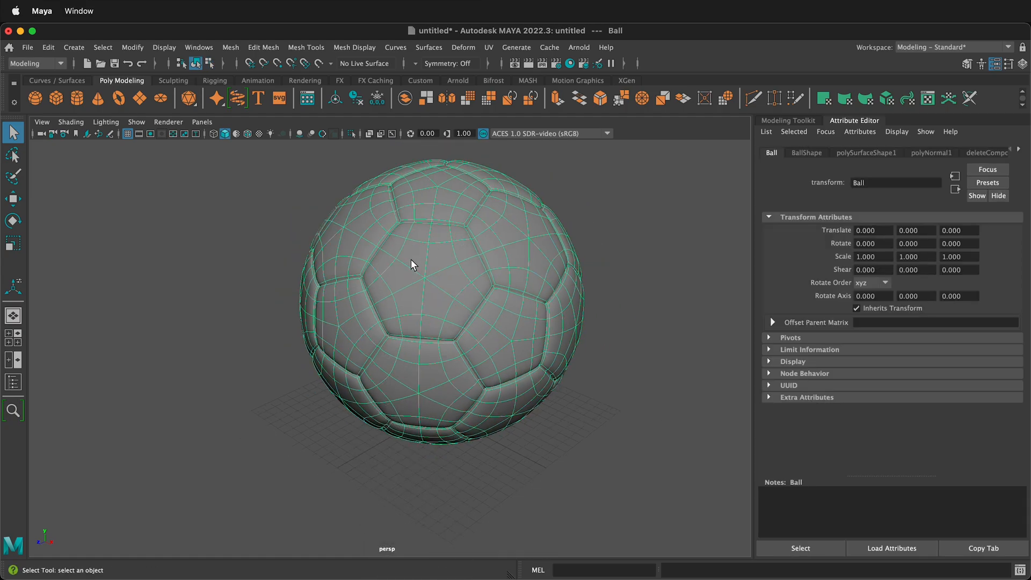
# Assign a new aiStandardSurface material to Ball, then select pentagon panel faces.
pyautogui.rightClick(413, 264)
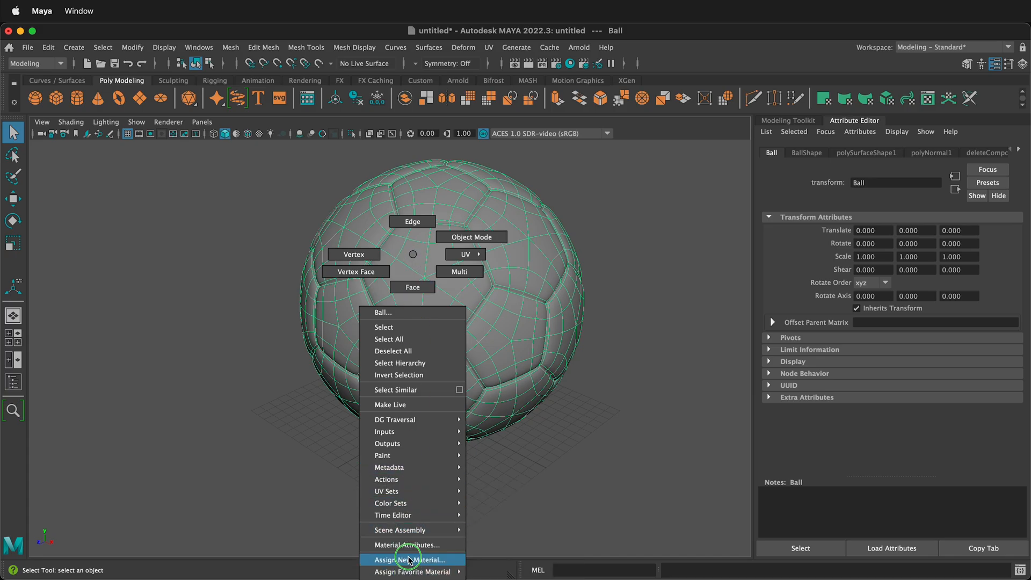
pyautogui.click(413, 559)
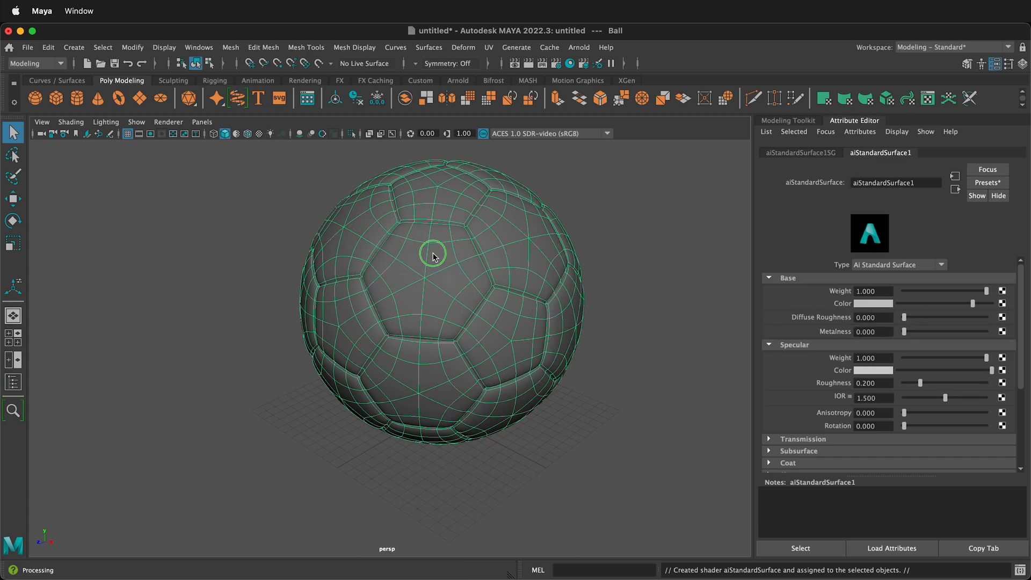
pyautogui.click(490, 345)
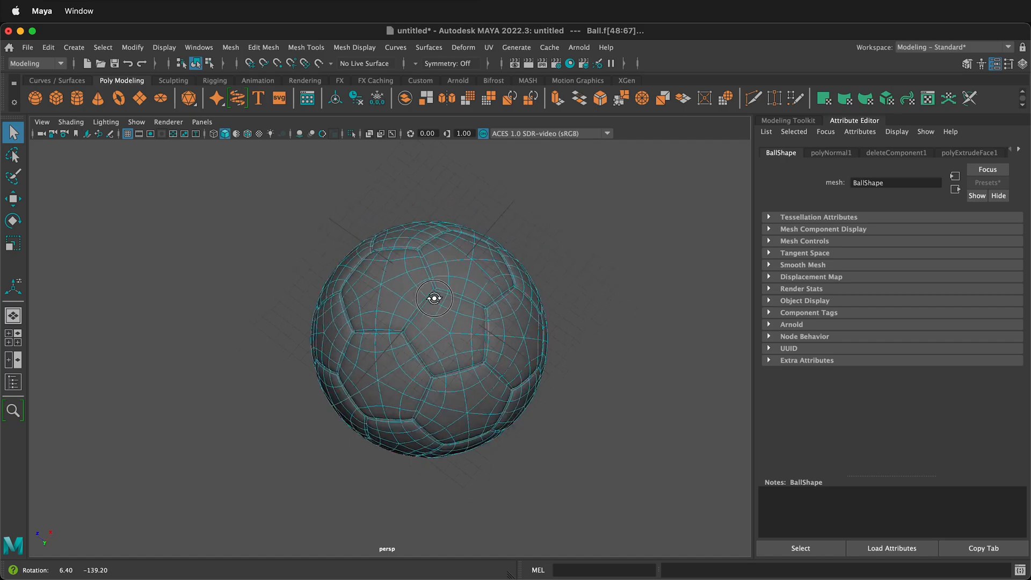
pyautogui.click(458, 382)
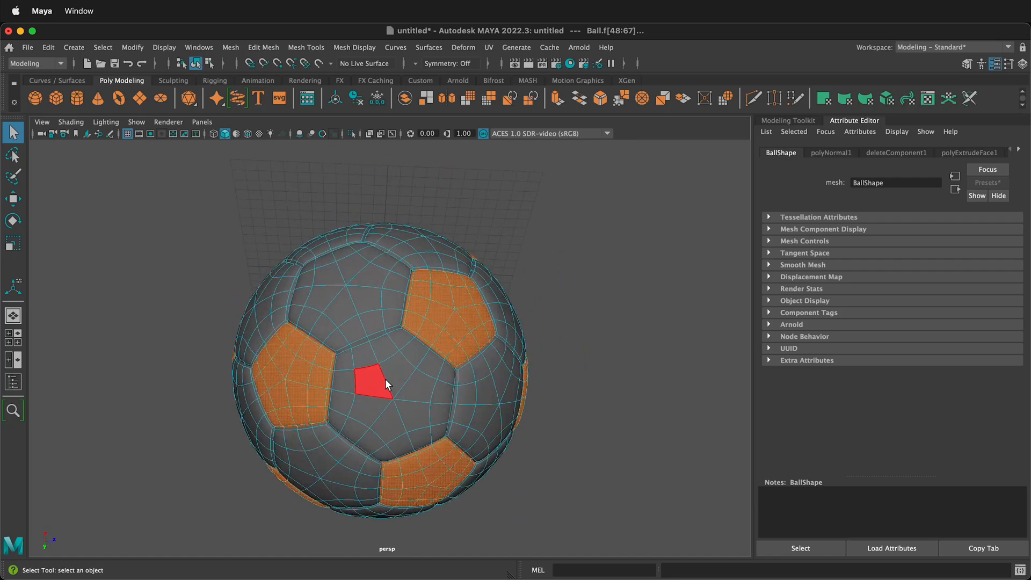
pyautogui.moveTo(388, 385); pyautogui.dragTo(289, 300)
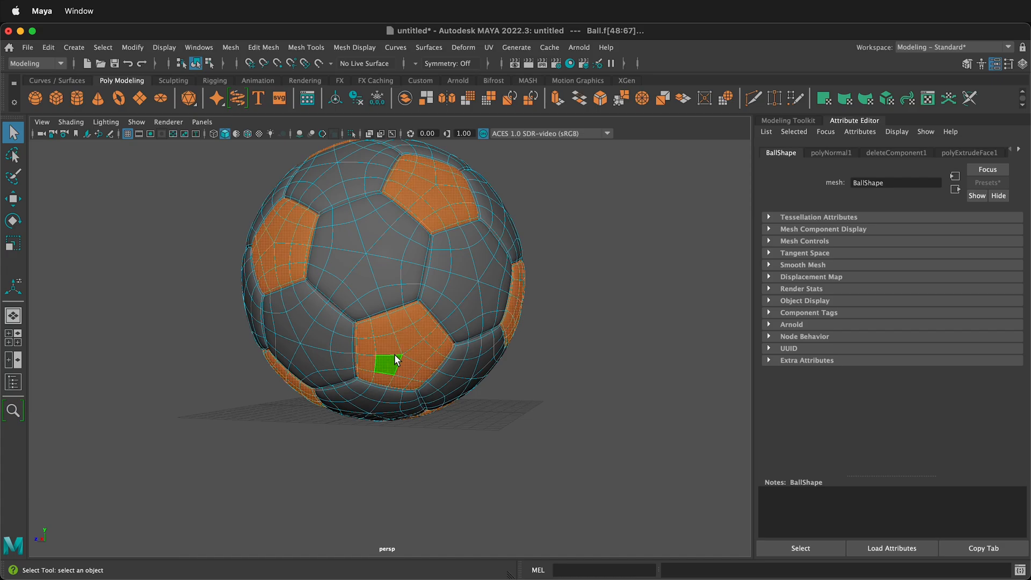
# Assign a new Arnold aiStandardSurface material to the selected pentagon faces.
pyautogui.rightClick(398, 362)
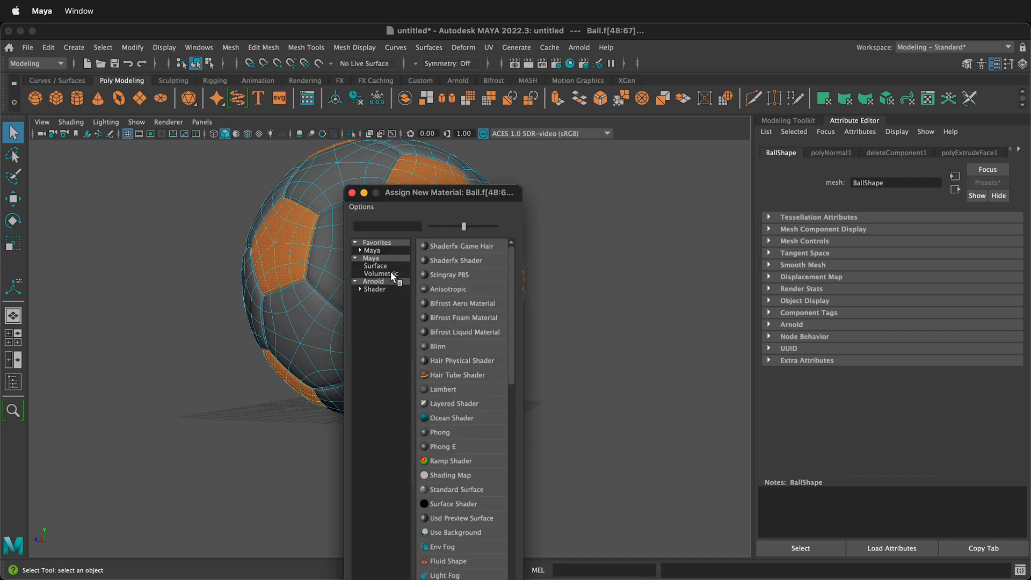
pyautogui.click(374, 290)
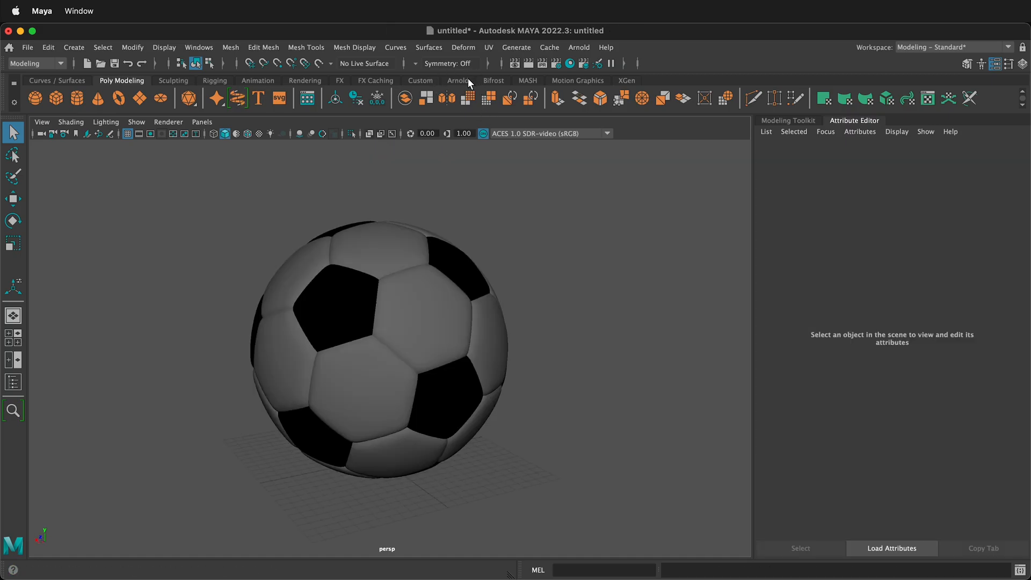
# Create an Arnold physical sky from the Arnold shelf and open the Hypershade.
pyautogui.click(457, 80)
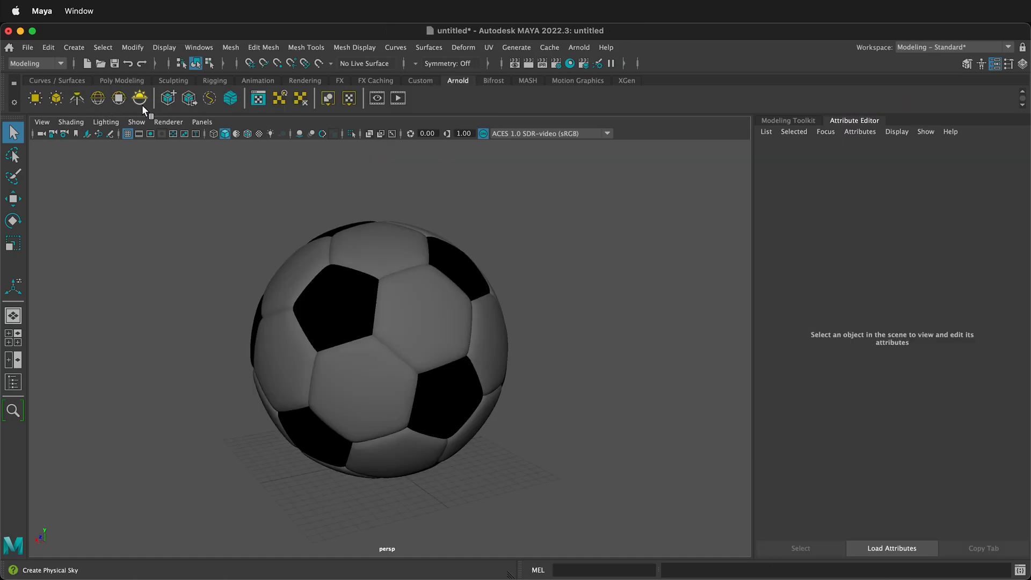
pyautogui.click(138, 98)
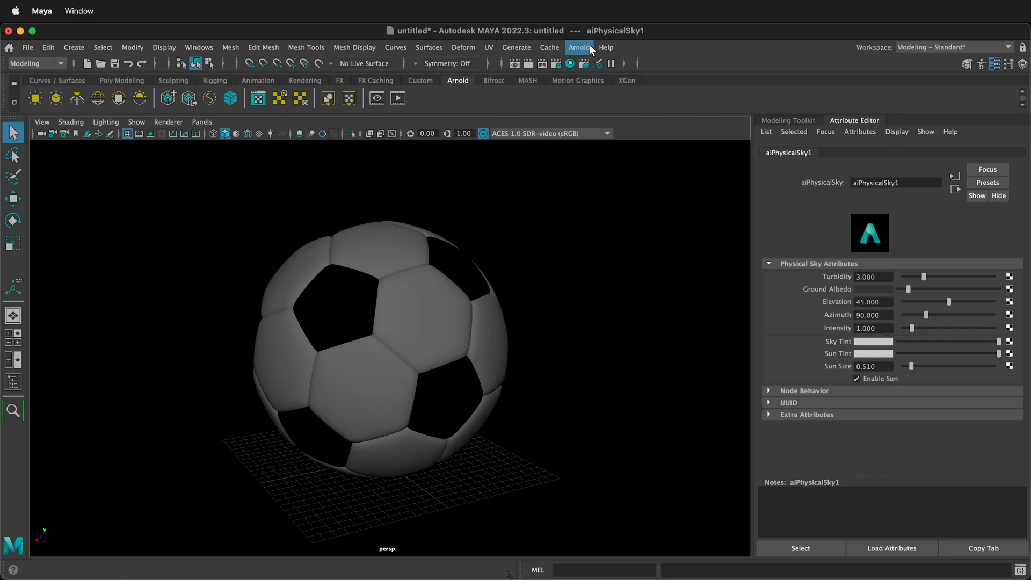
pyautogui.click(578, 47)
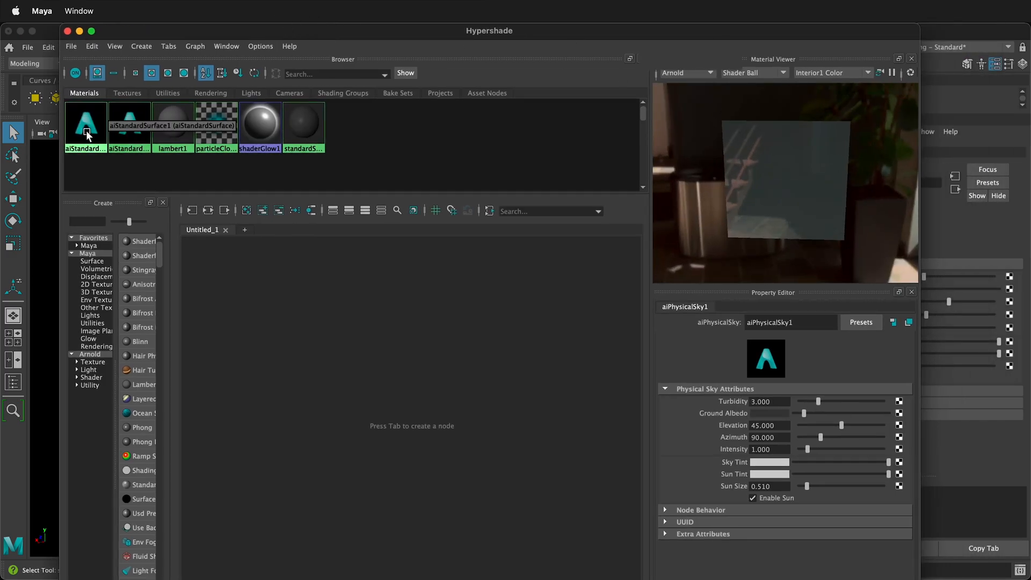
# Rename aiStandardSurface1 to 'white' and aiStandardSurface2 to 'black', then graph white's network.
pyautogui.click(85, 125)
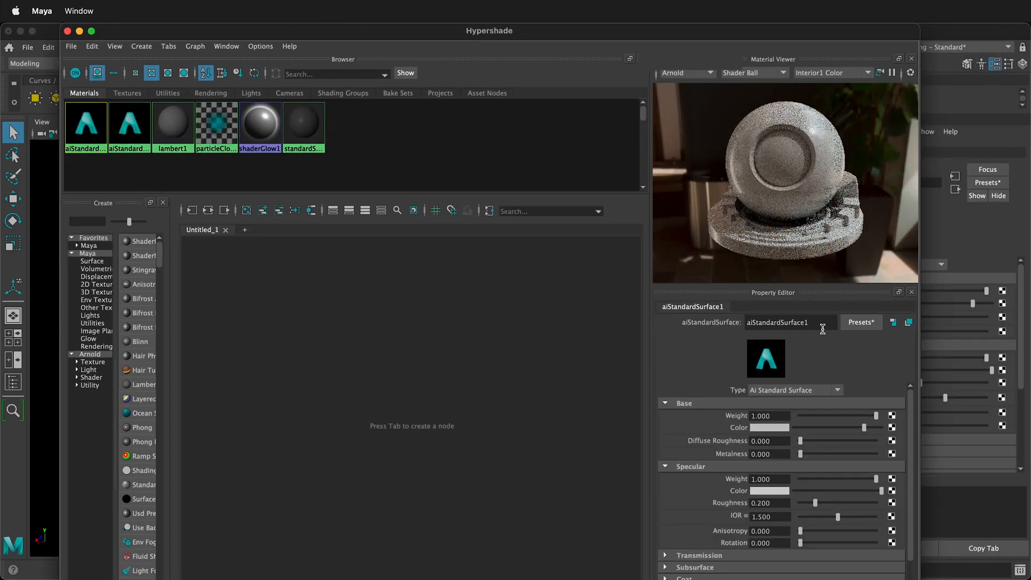
pyautogui.write('whi')
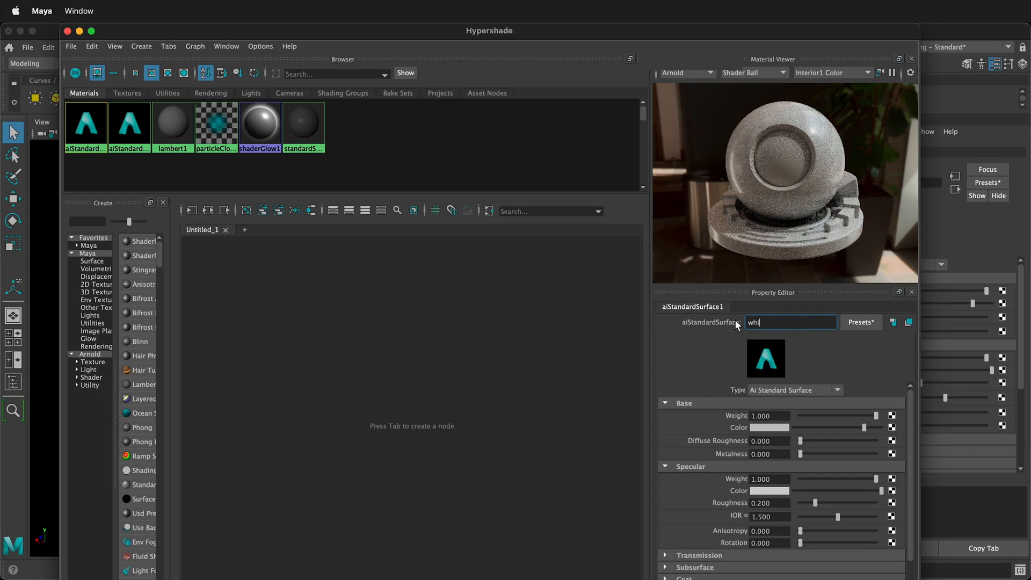
pyautogui.press('enter')
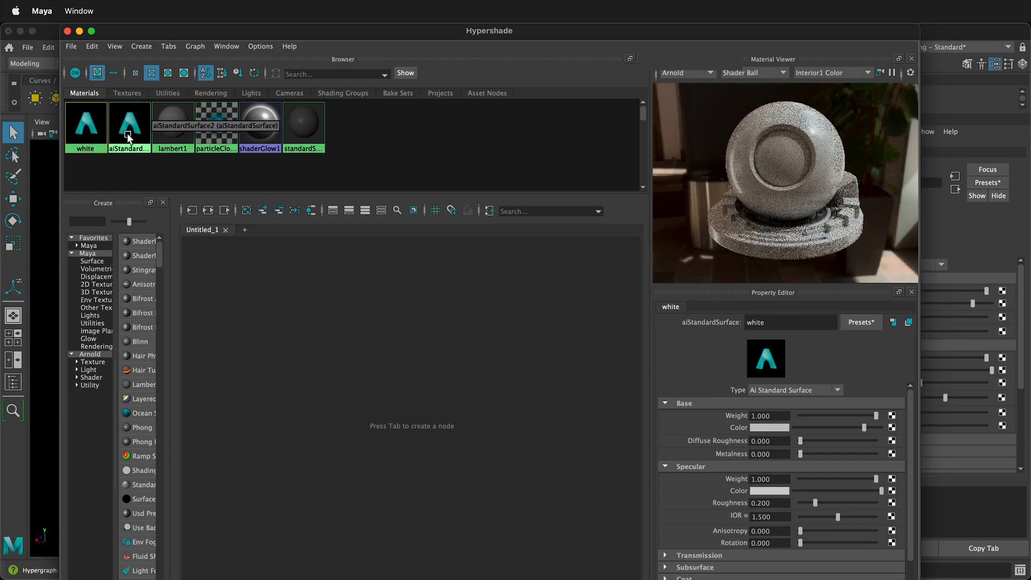
pyautogui.click(129, 127)
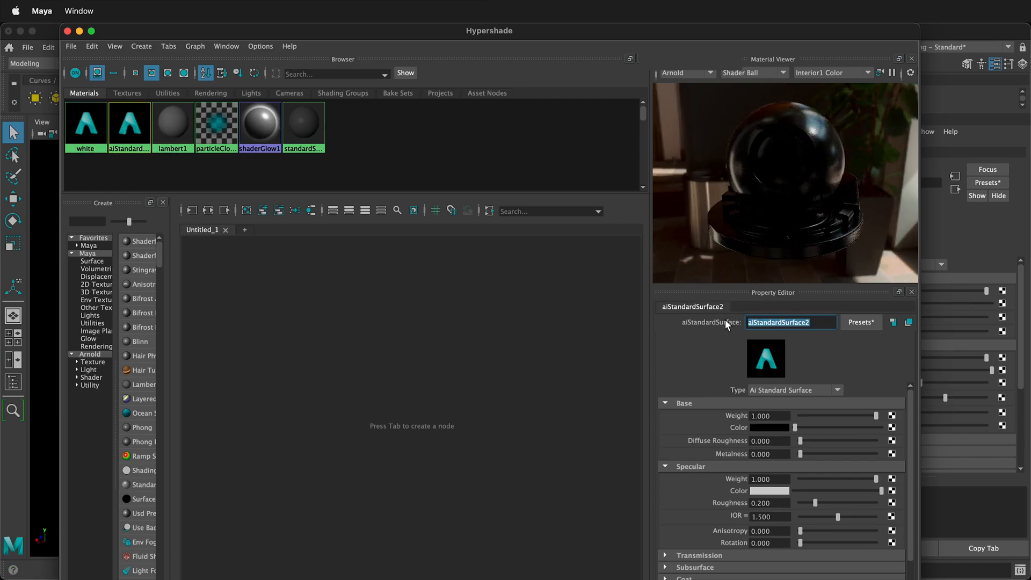
pyautogui.write('black')
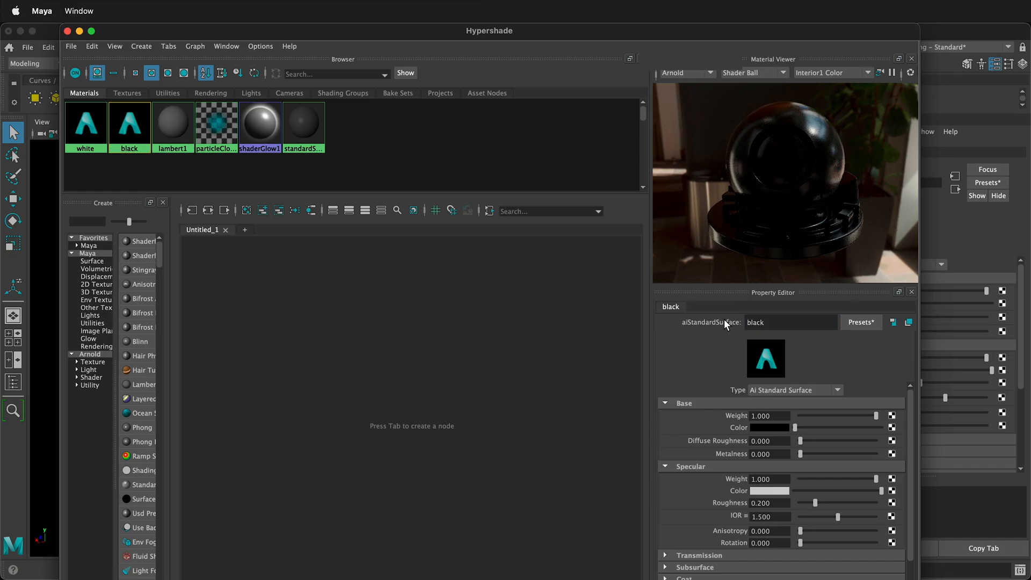
pyautogui.rightClick(85, 126)
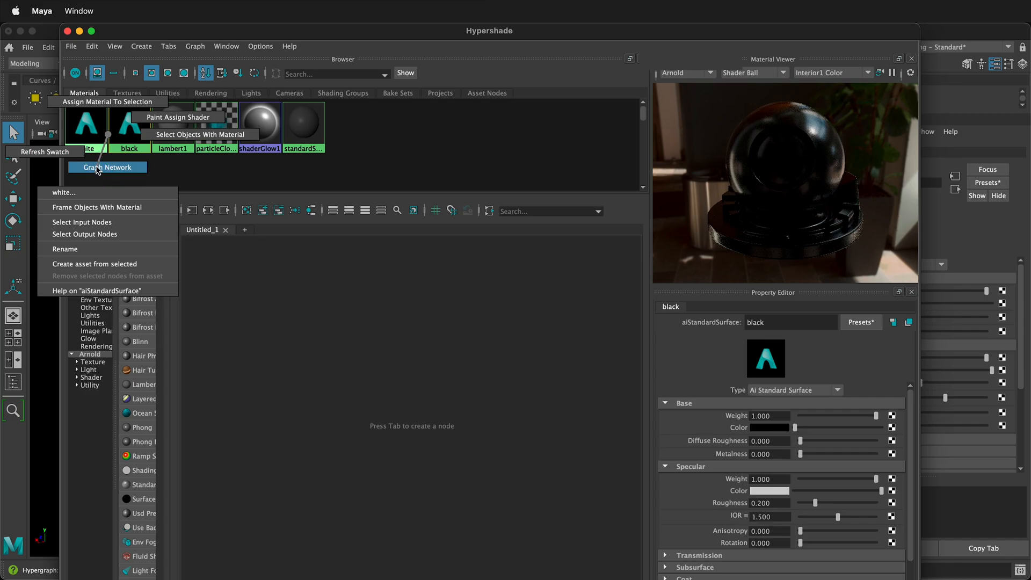
pyautogui.click(107, 167)
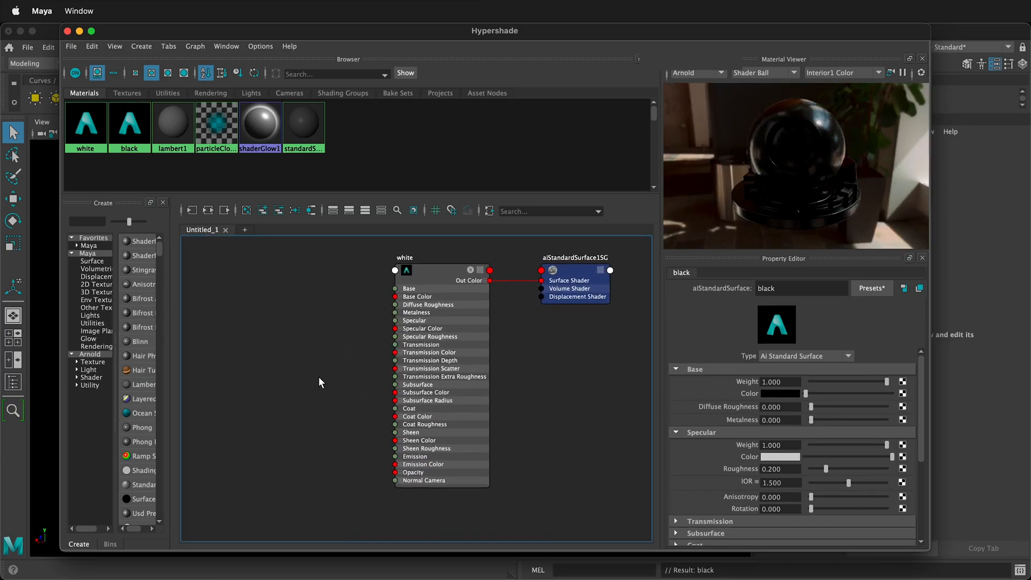
pyautogui.moveTo(312, 372)
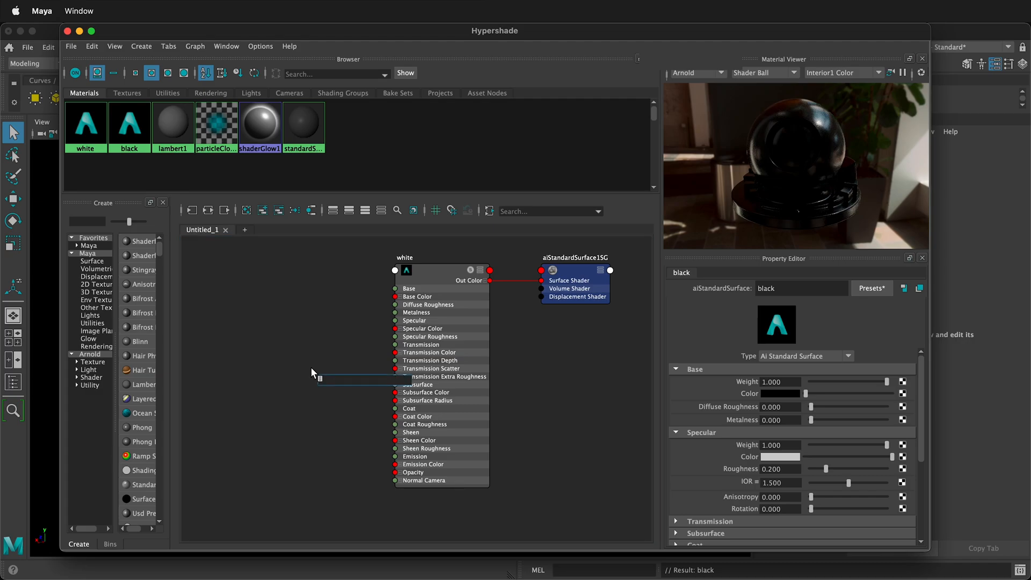
# Create an aiBump2d node and an aiNoise node in white's node graph.
pyautogui.write('aibu')
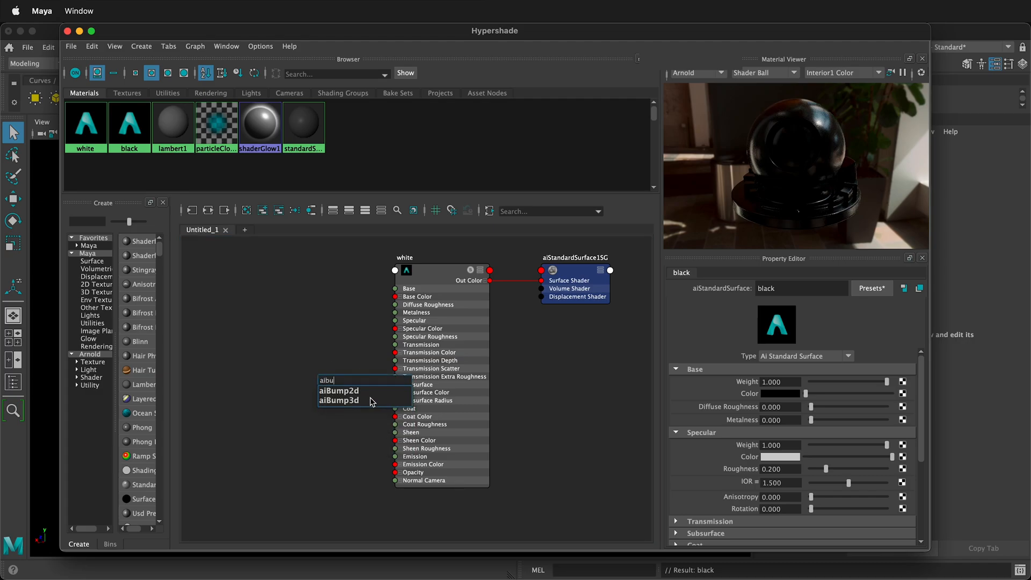
pyautogui.click(339, 390)
pyautogui.write('aino')
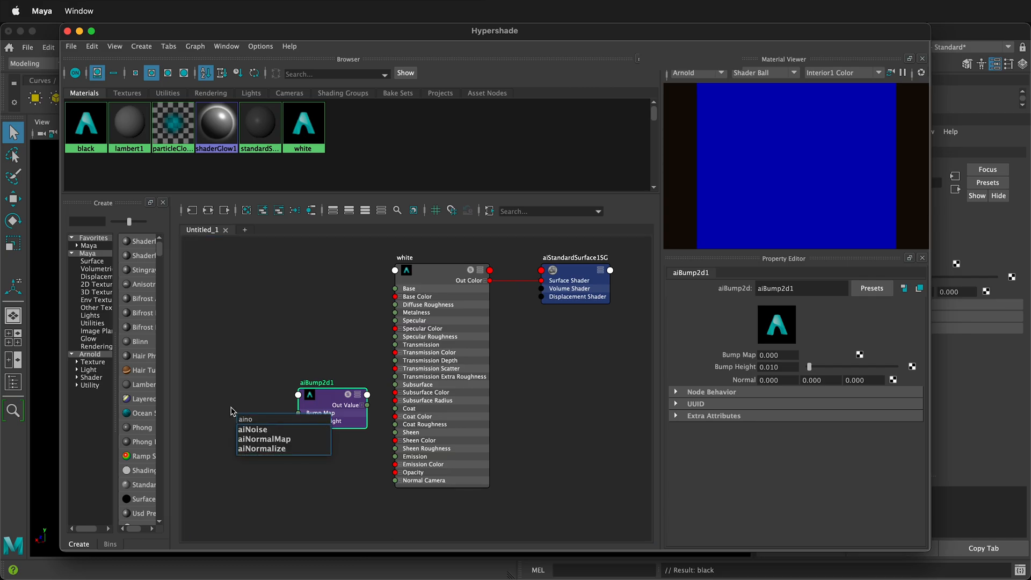
pyautogui.click(252, 430)
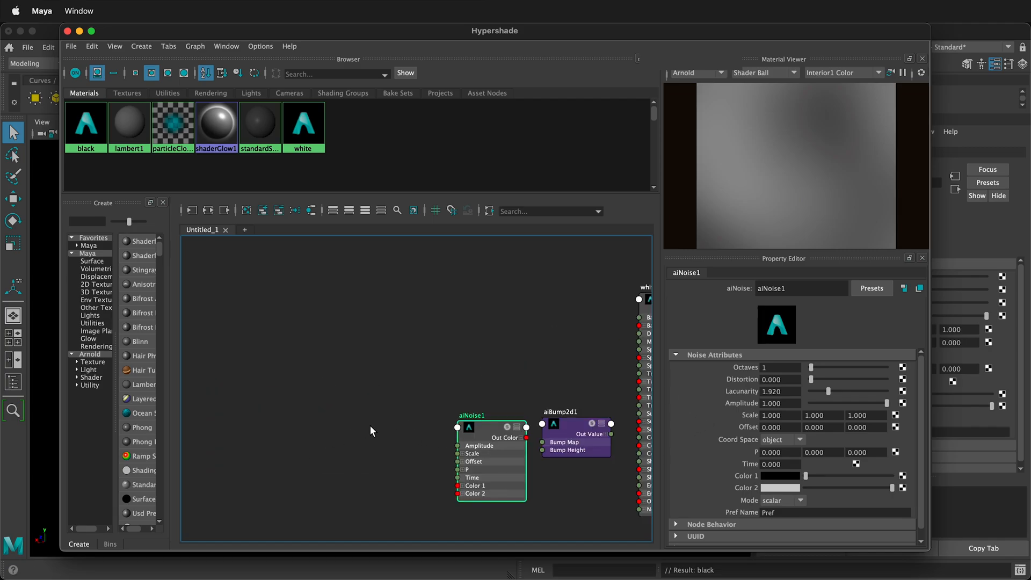
# Wire aiUserDataFloat into noise Scale X/Y/Z and bump Out Value into white's Normal Camera.
pyautogui.write('aiu')
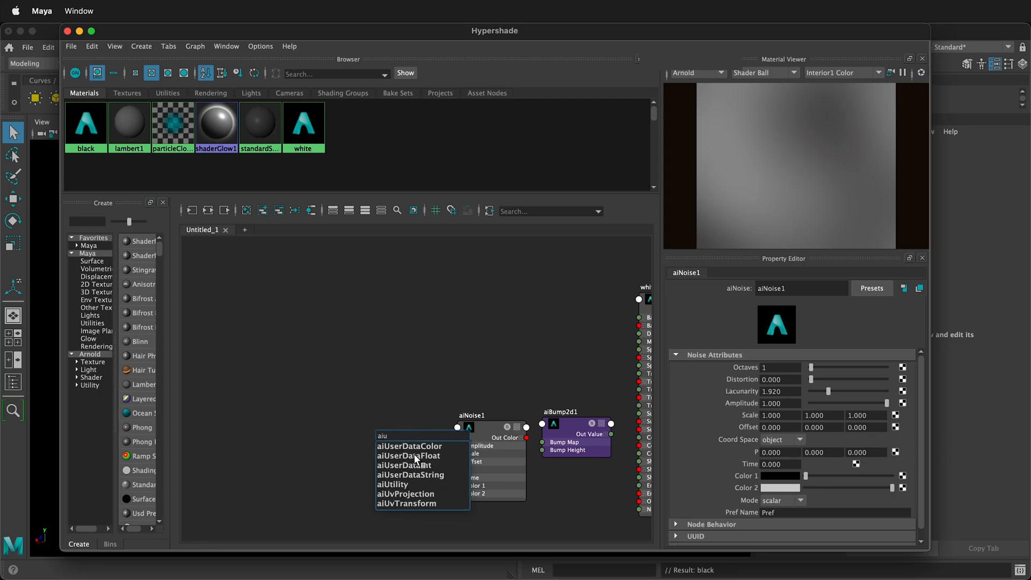
pyautogui.click(408, 456)
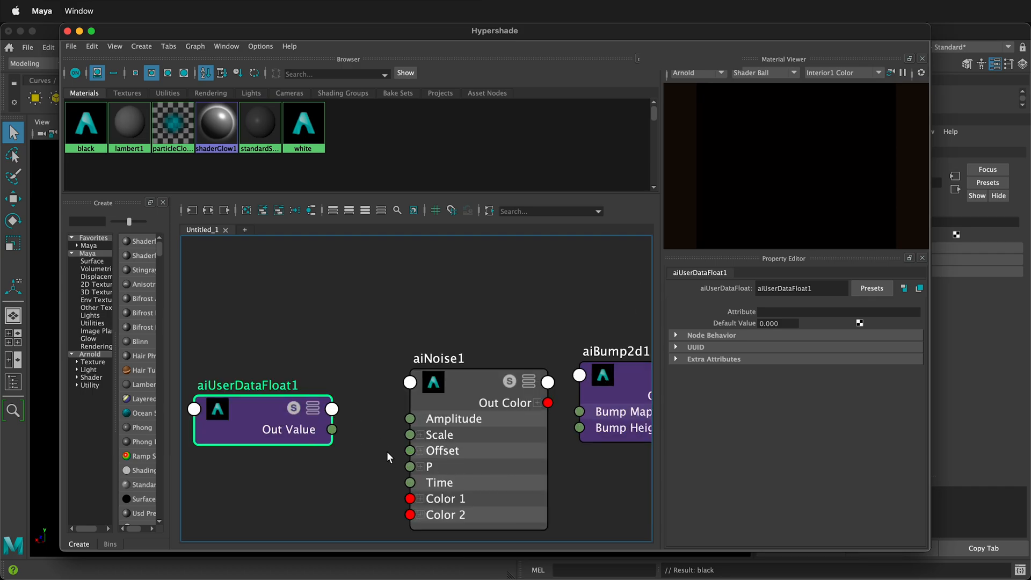
pyautogui.click(412, 434)
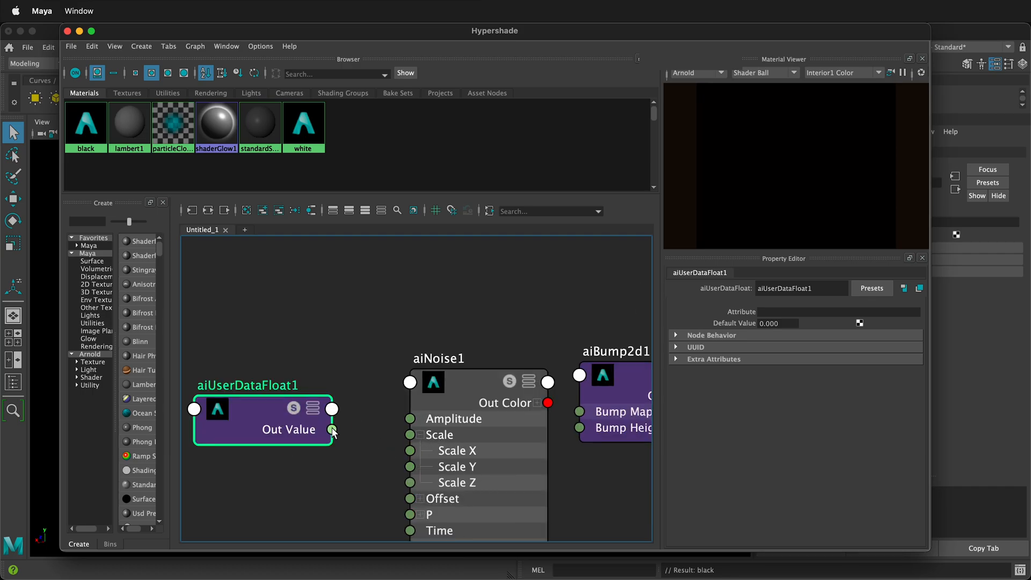
pyautogui.moveTo(334, 430); pyautogui.dragTo(371, 442)
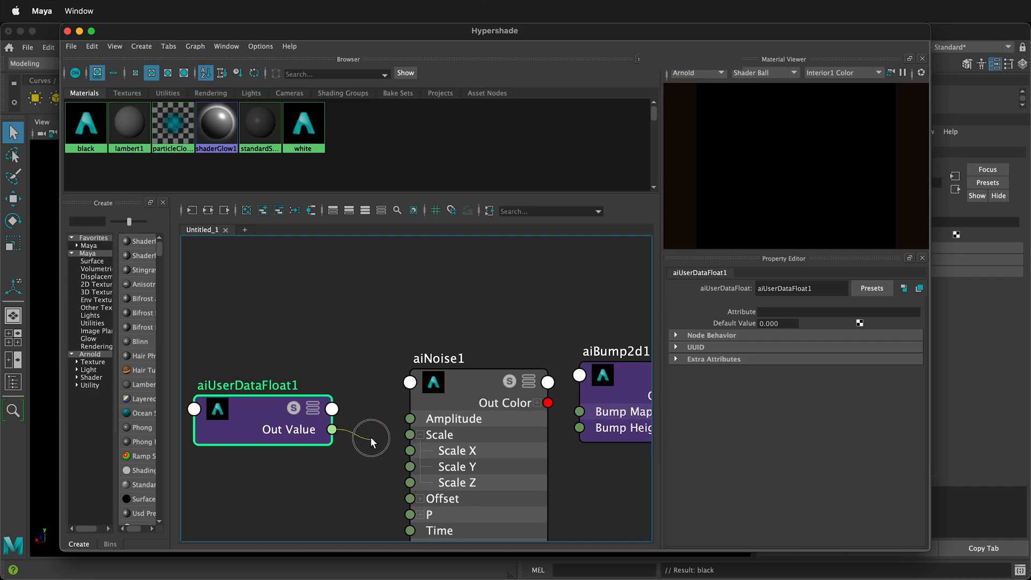
pyautogui.moveTo(334, 429); pyautogui.dragTo(410, 451)
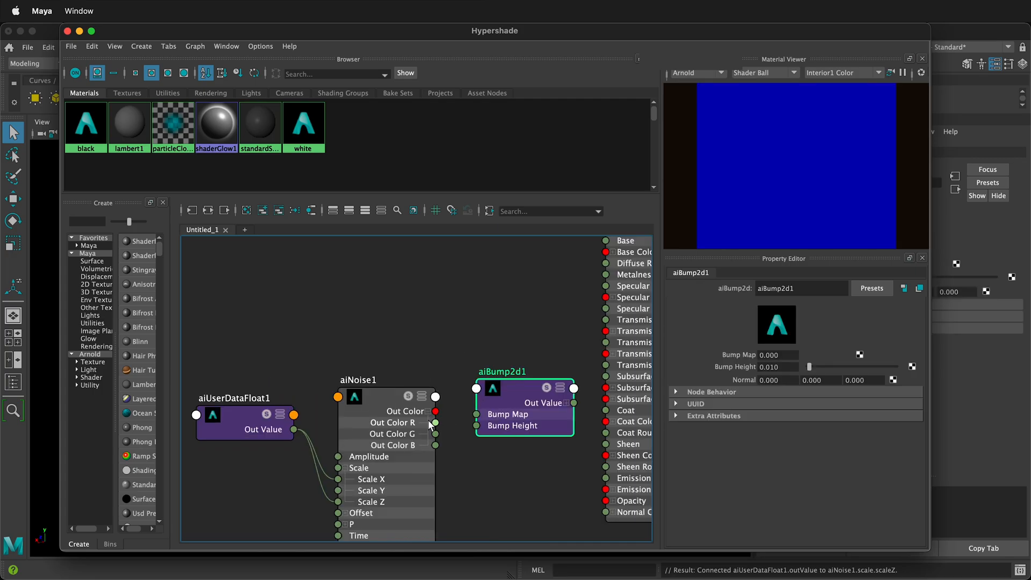
pyautogui.moveTo(434, 416)
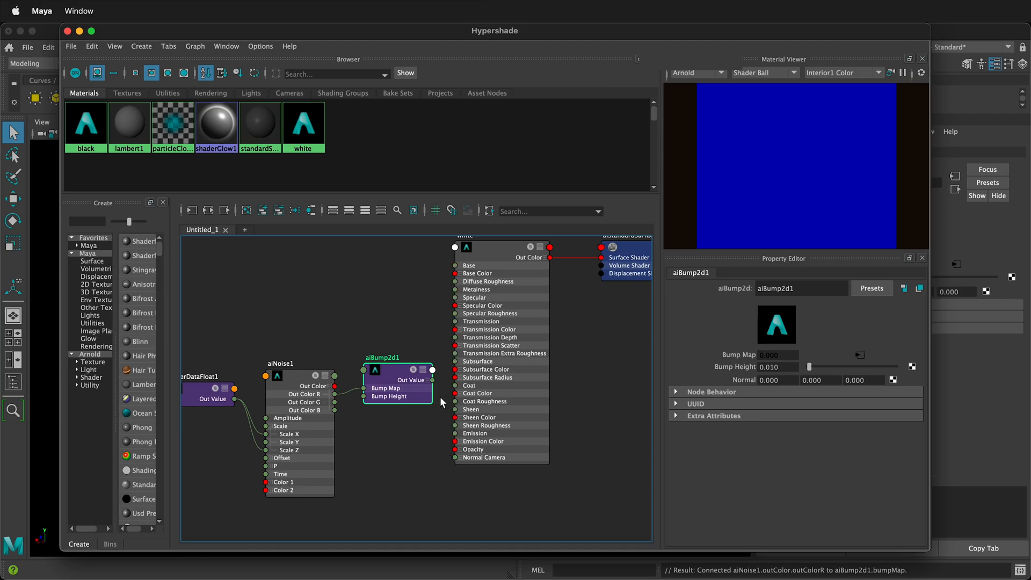
pyautogui.moveTo(431, 370); pyautogui.dragTo(456, 461)
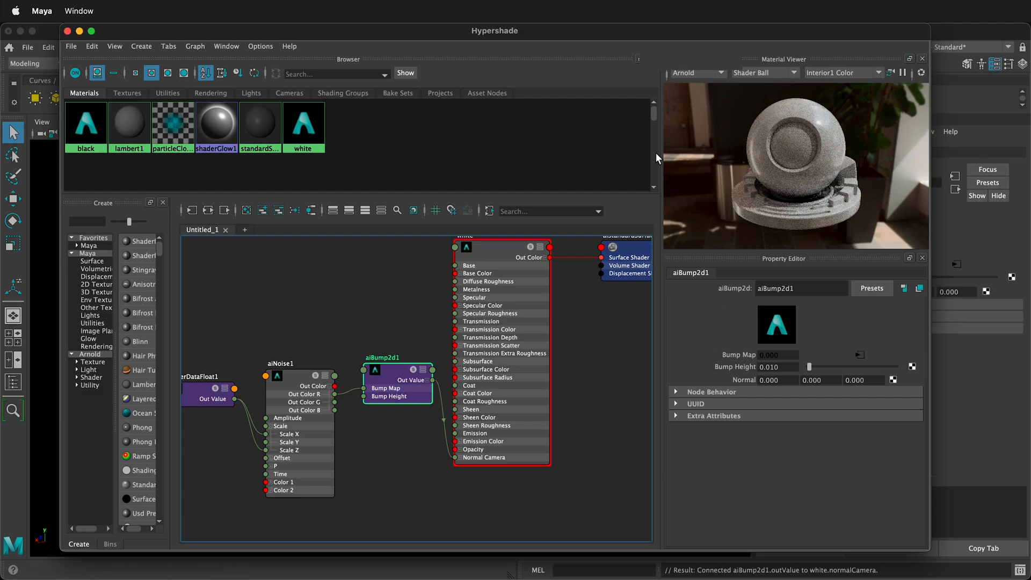
pyautogui.moveTo(230, 369)
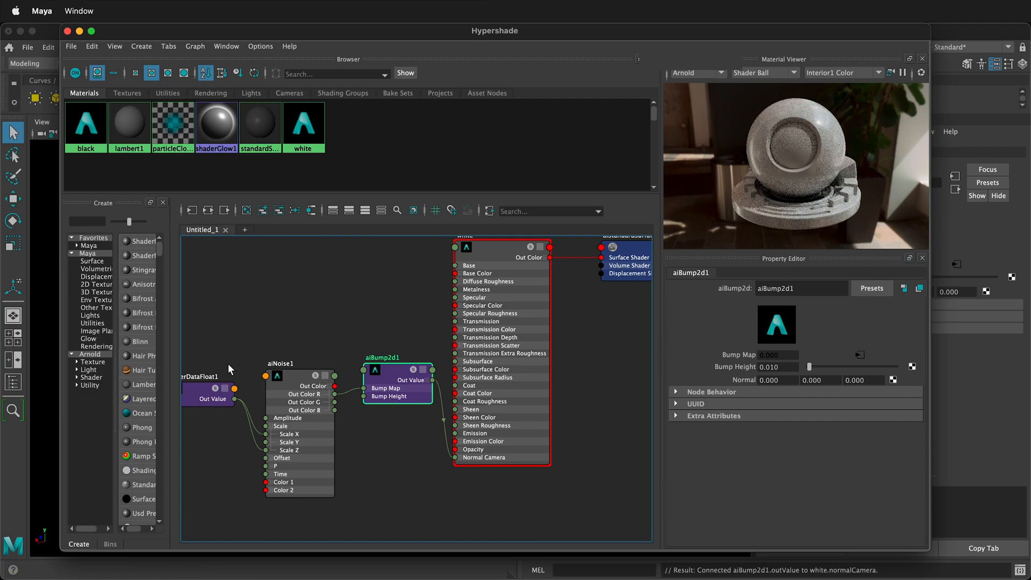
# Enter 3 as aiUserDataFloat1's Default Value.
pyautogui.click(208, 395)
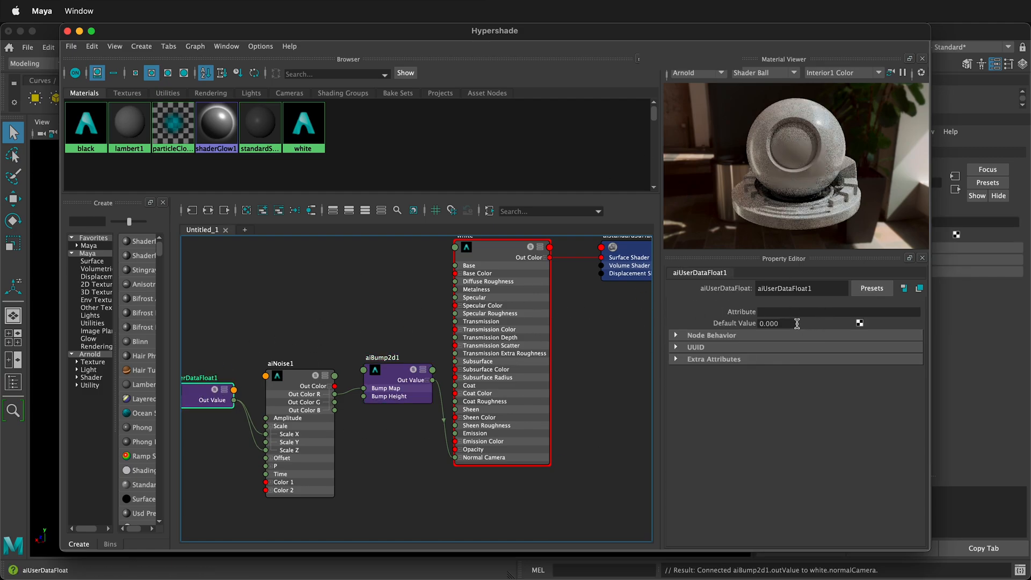
pyautogui.write('3')
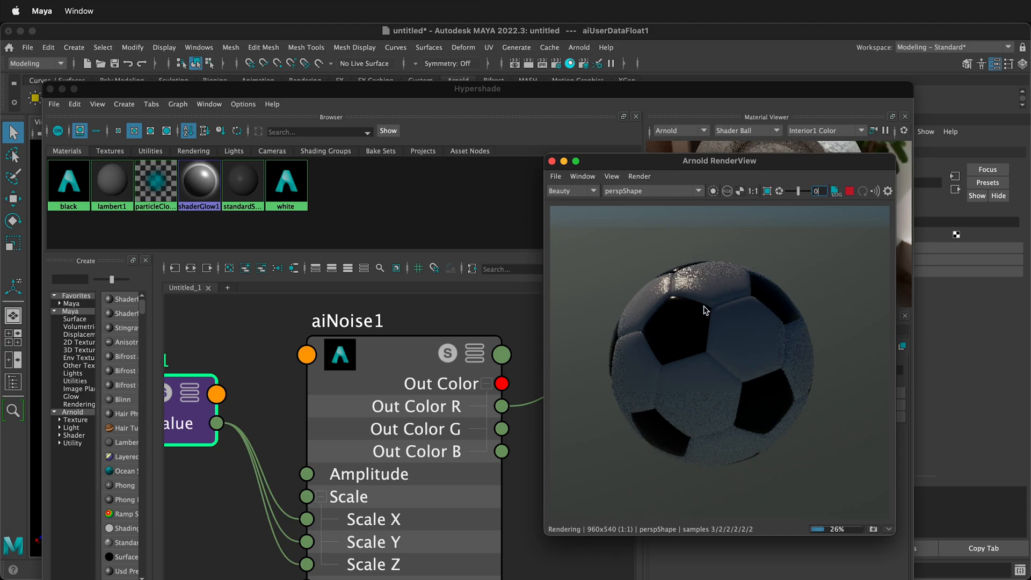
pyautogui.moveTo(759, 286)
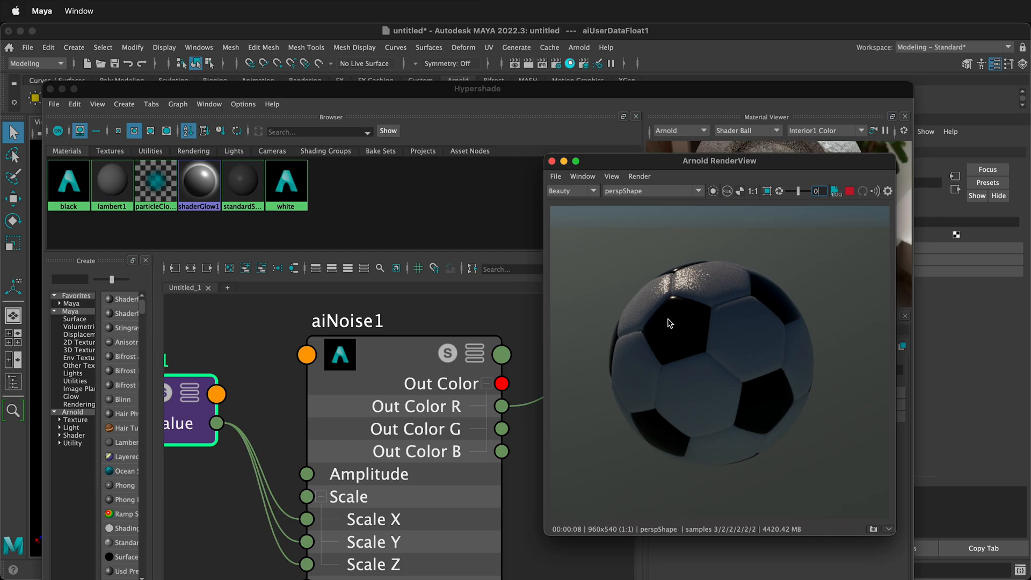
pyautogui.moveTo(559, 322)
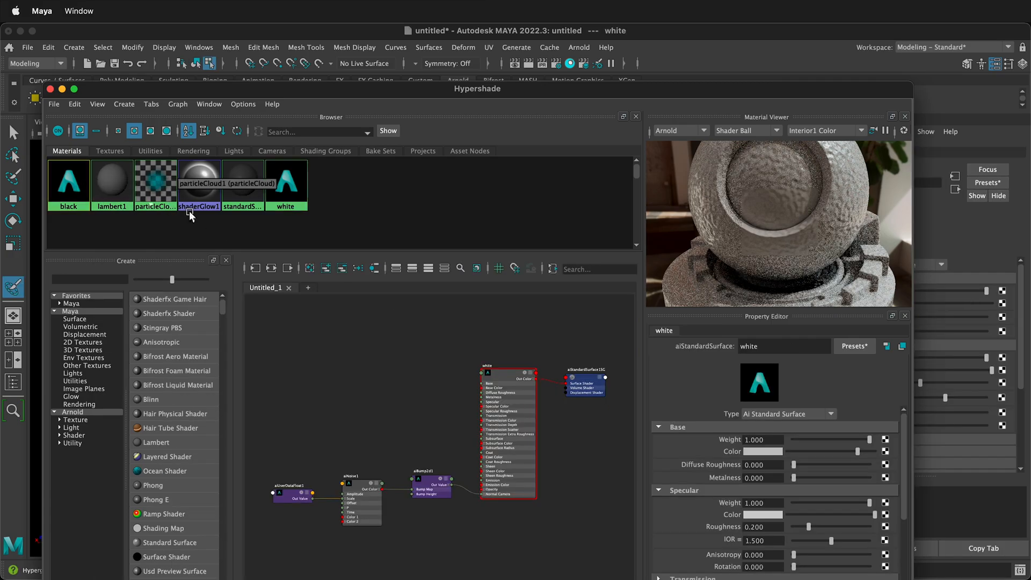
# Add the black material to the Hypershade graph.
pyautogui.click(68, 174)
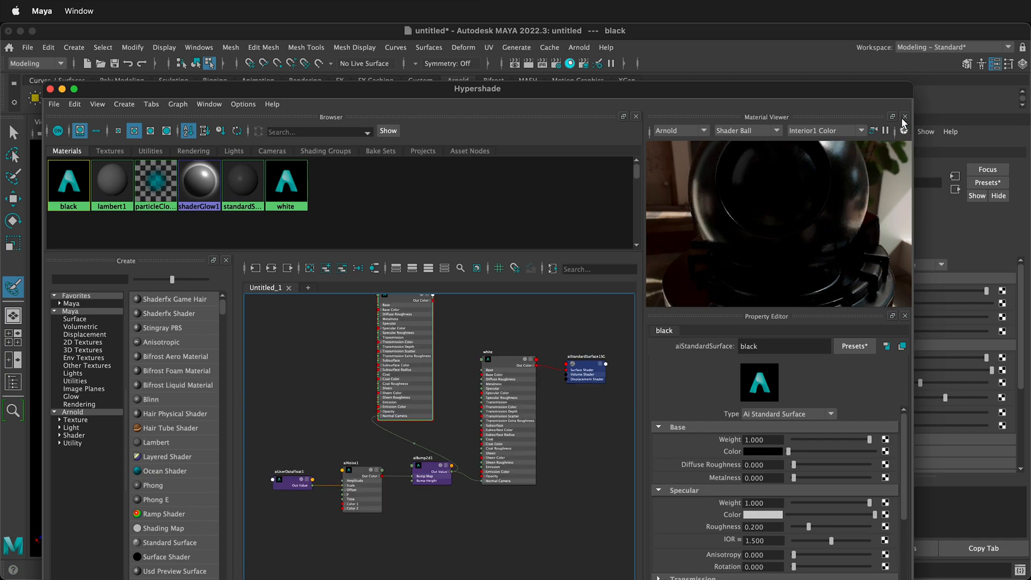
# Open Arnold RenderView from the Arnold menu to re-render the soccer ball.
pyautogui.click(579, 46)
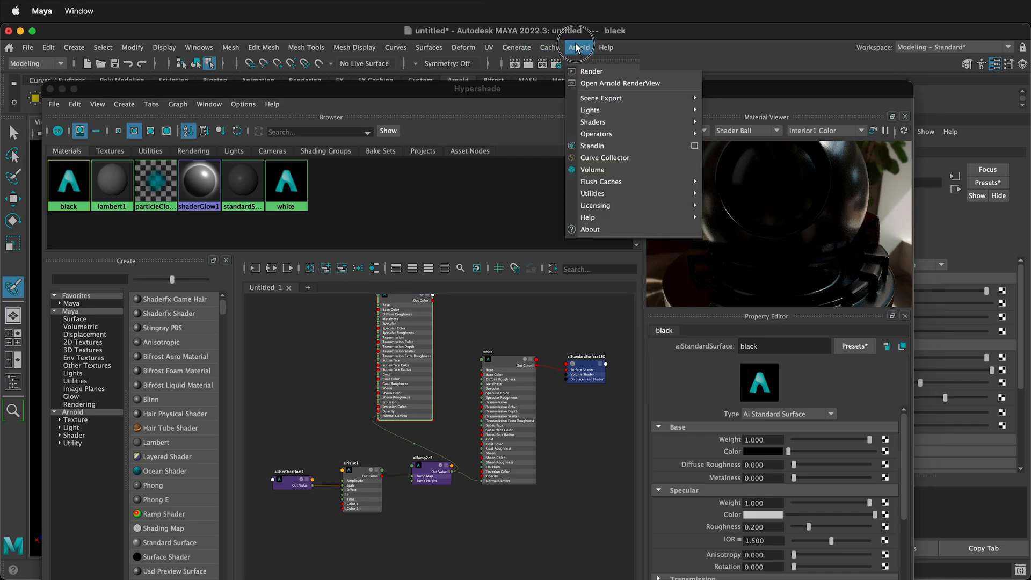
pyautogui.click(619, 83)
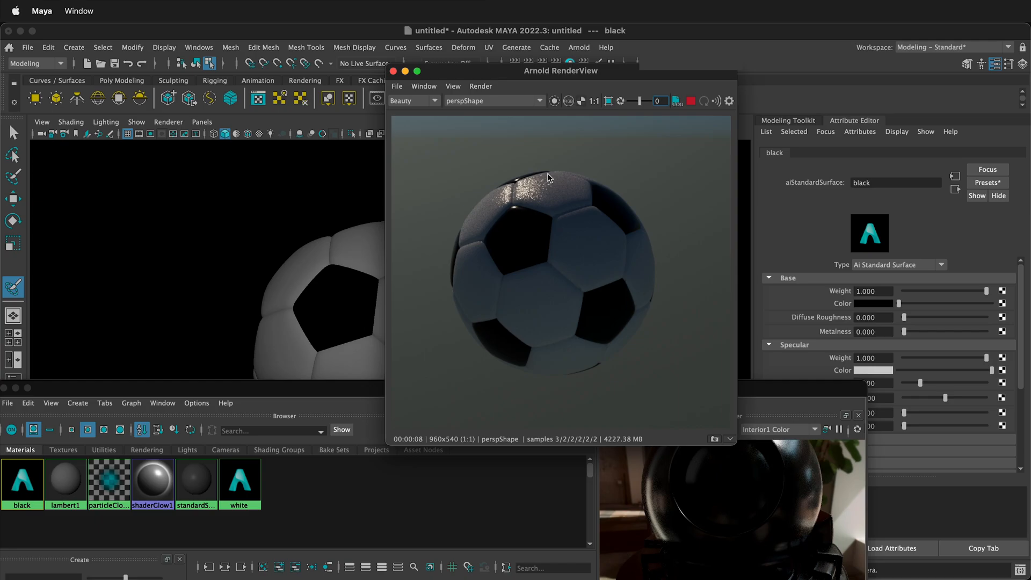
pyautogui.moveTo(574, 182)
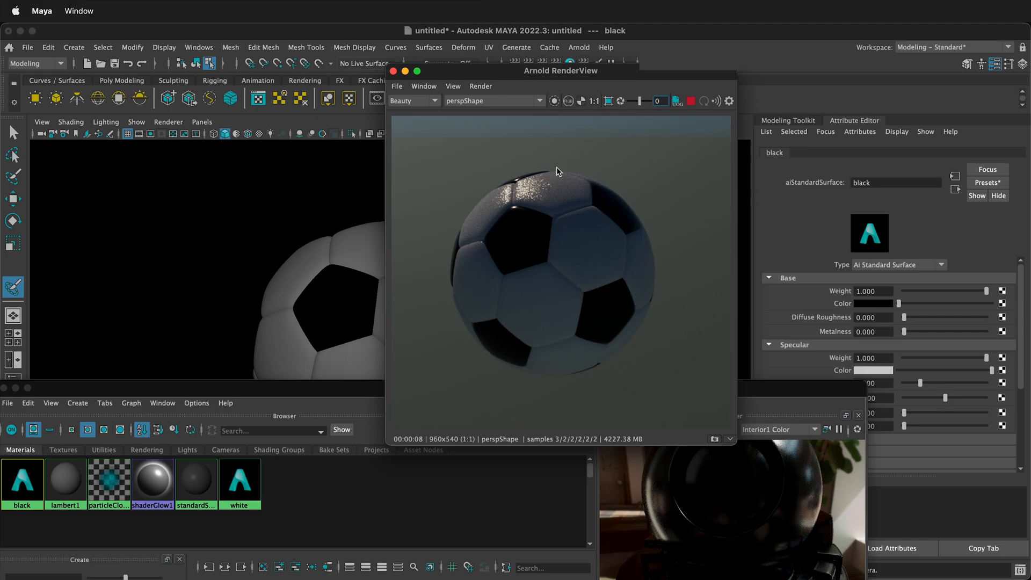
pyautogui.moveTo(541, 183)
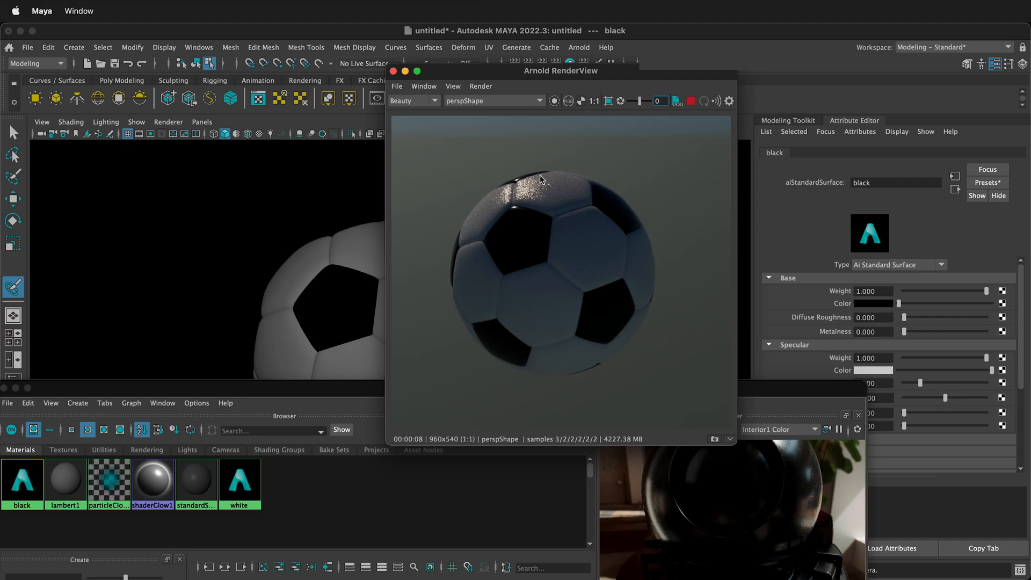